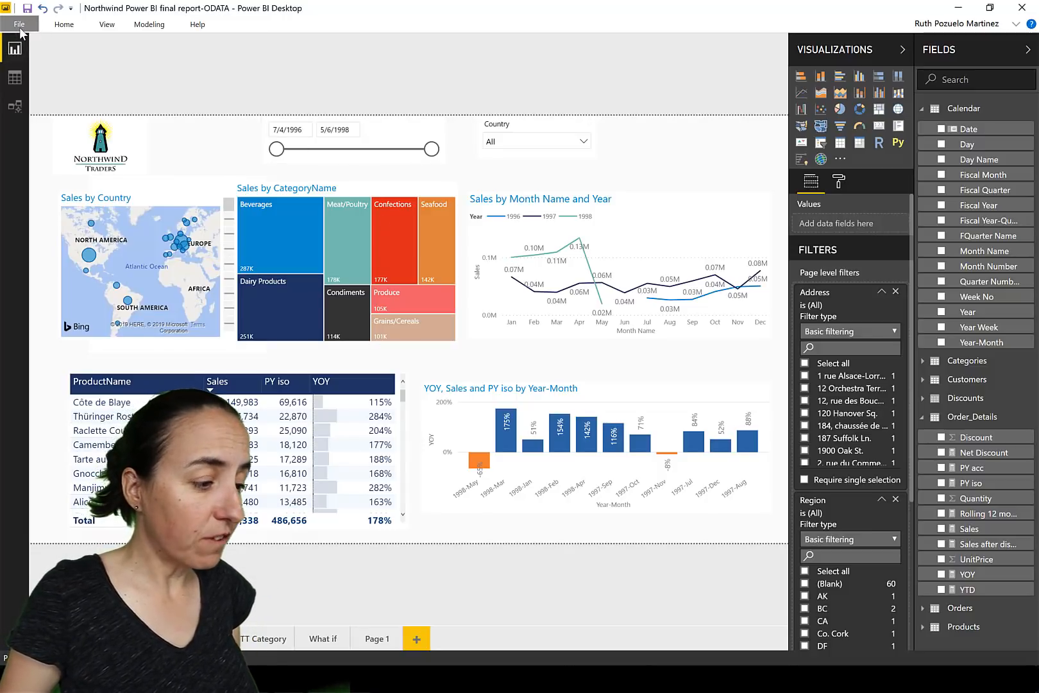
# - In Report settings, enable the updated filter pane and allow users to change filter types
pyautogui.click(22, 25)
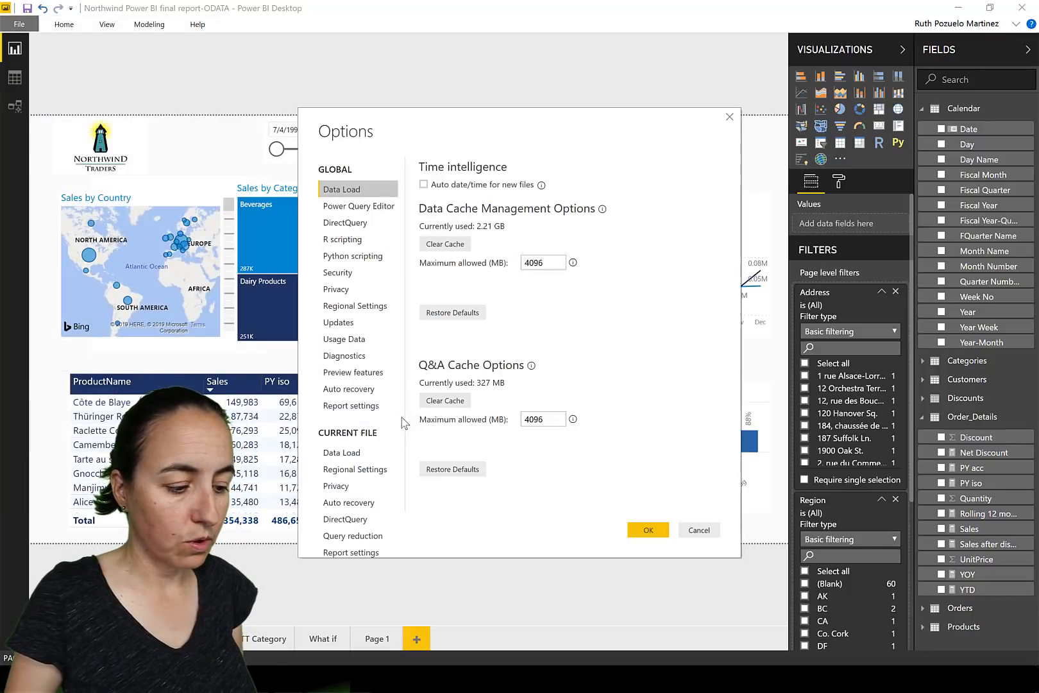
pyautogui.click(351, 549)
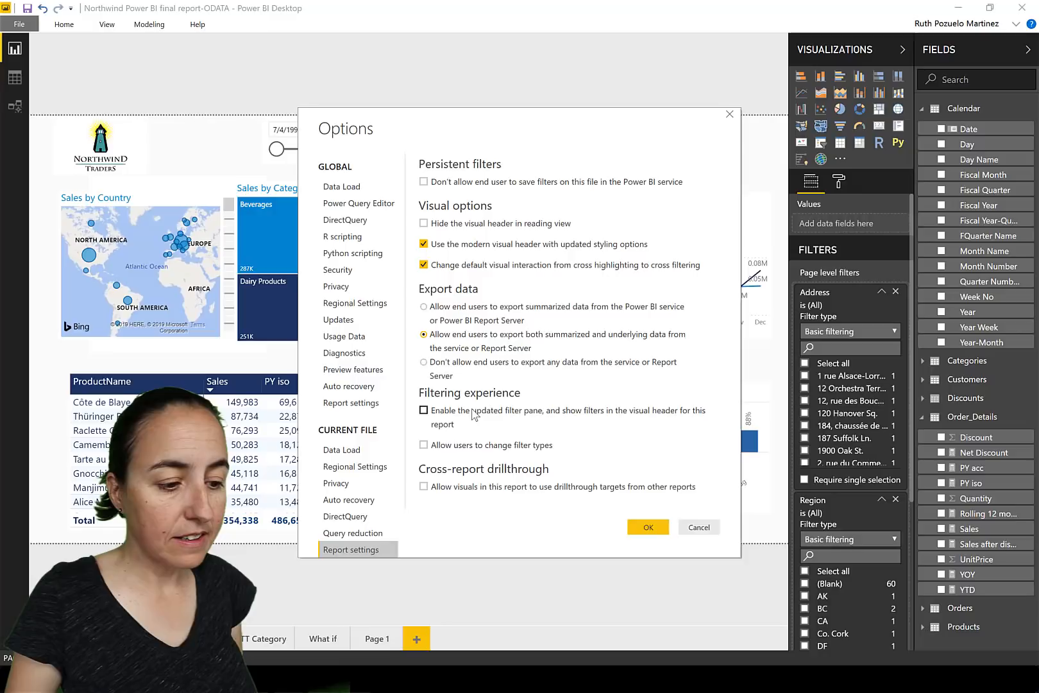
pyautogui.click(423, 411)
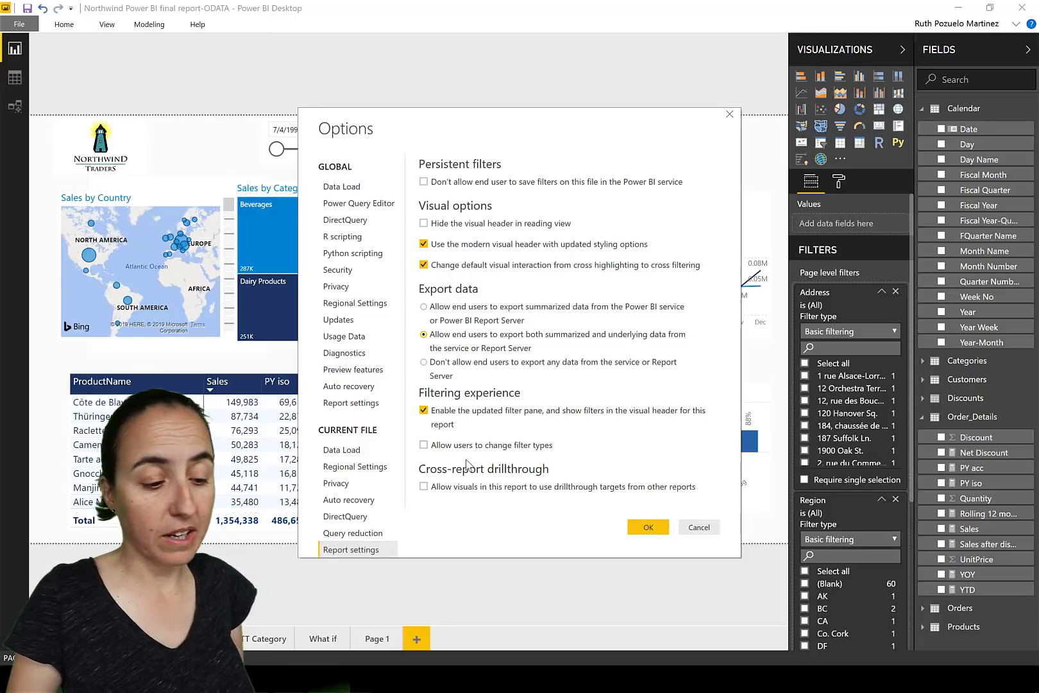
pyautogui.click(423, 446)
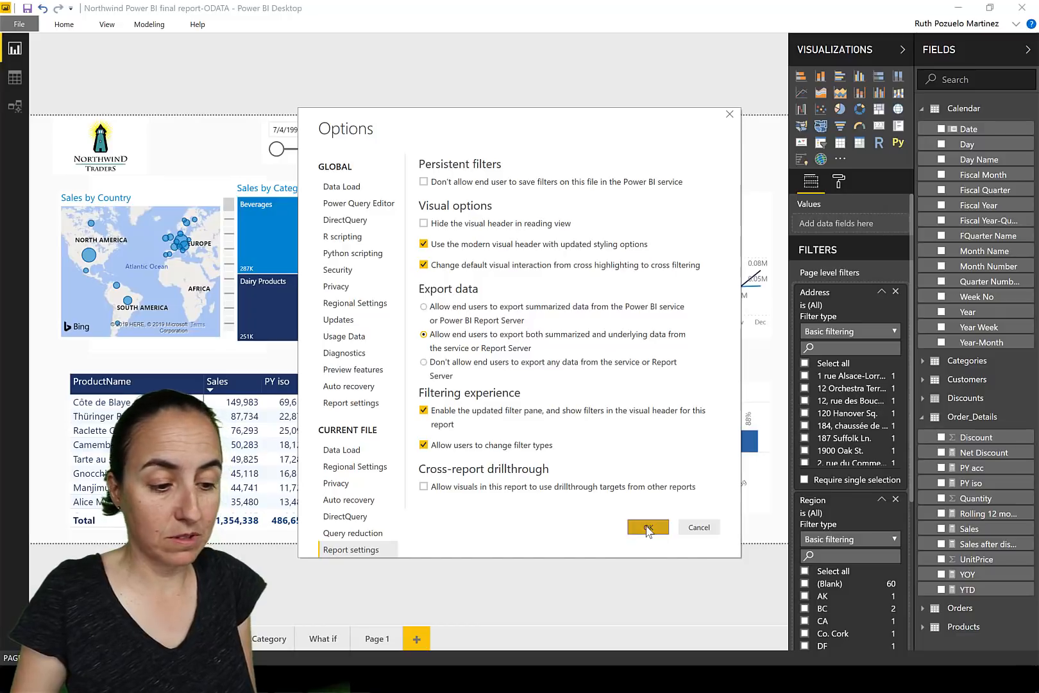
pyautogui.click(648, 527)
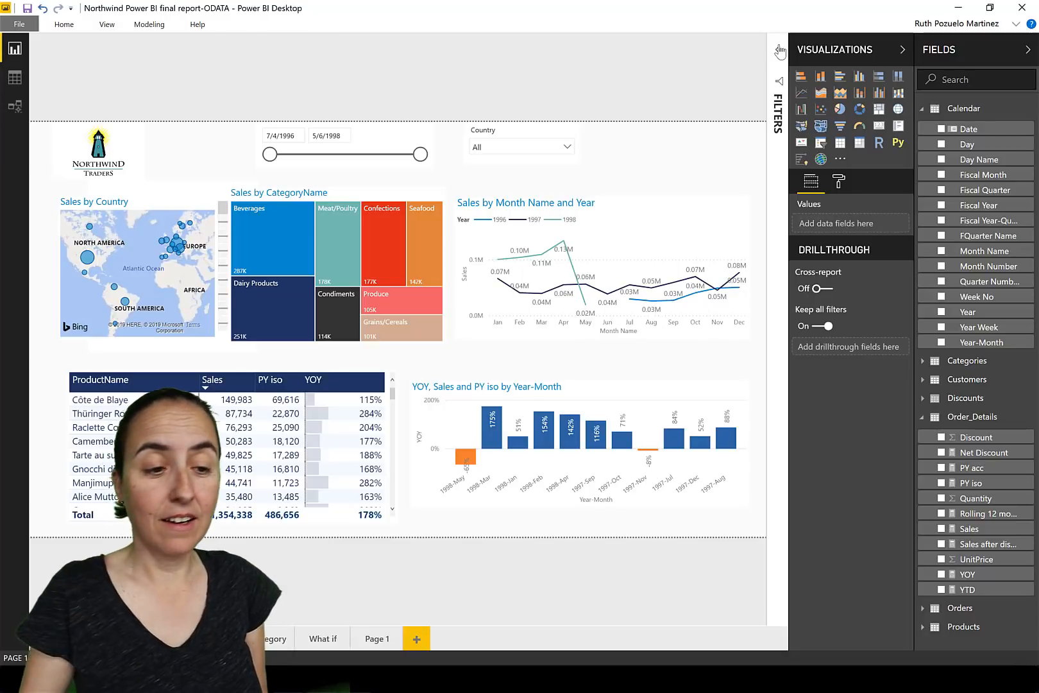
# - Expand the Filters pane and select the Sales by Month Name and Year line chart
pyautogui.click(776, 51)
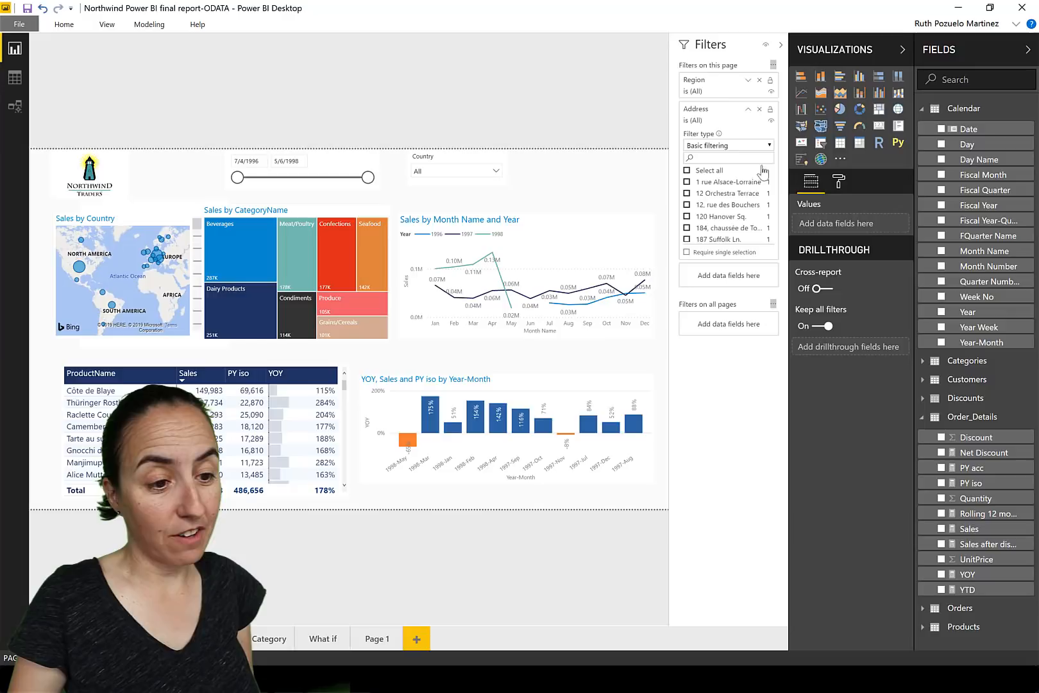
pyautogui.click(748, 109)
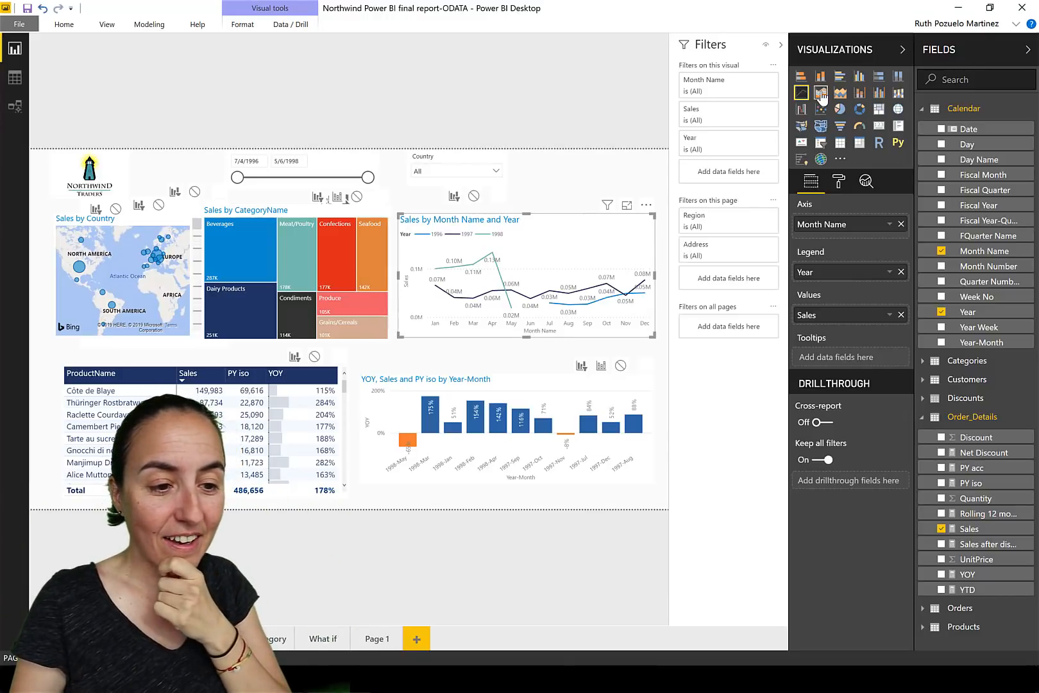
# - Convert the chart to an area chart in focus mode and show its Data labels formatting
pyautogui.click(820, 94)
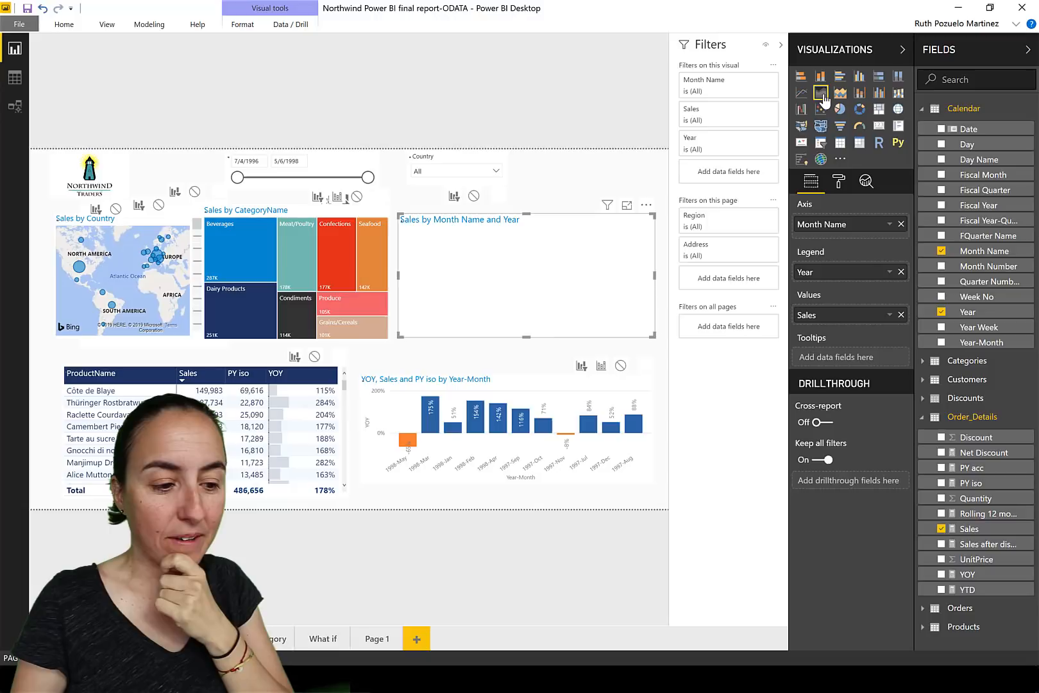
pyautogui.click(821, 94)
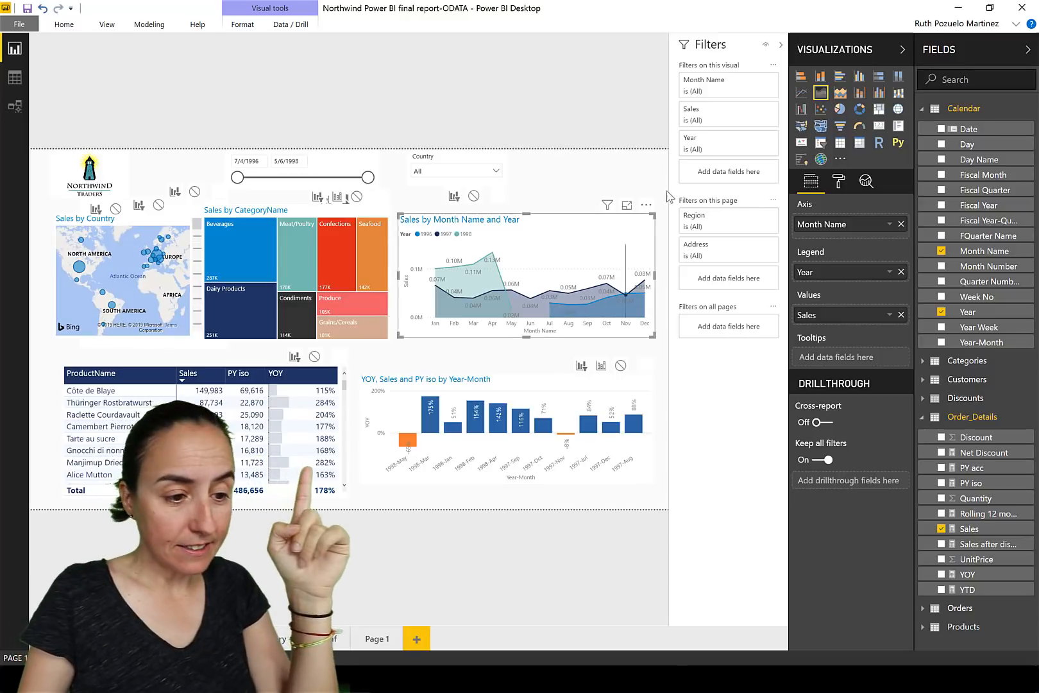
pyautogui.click(626, 205)
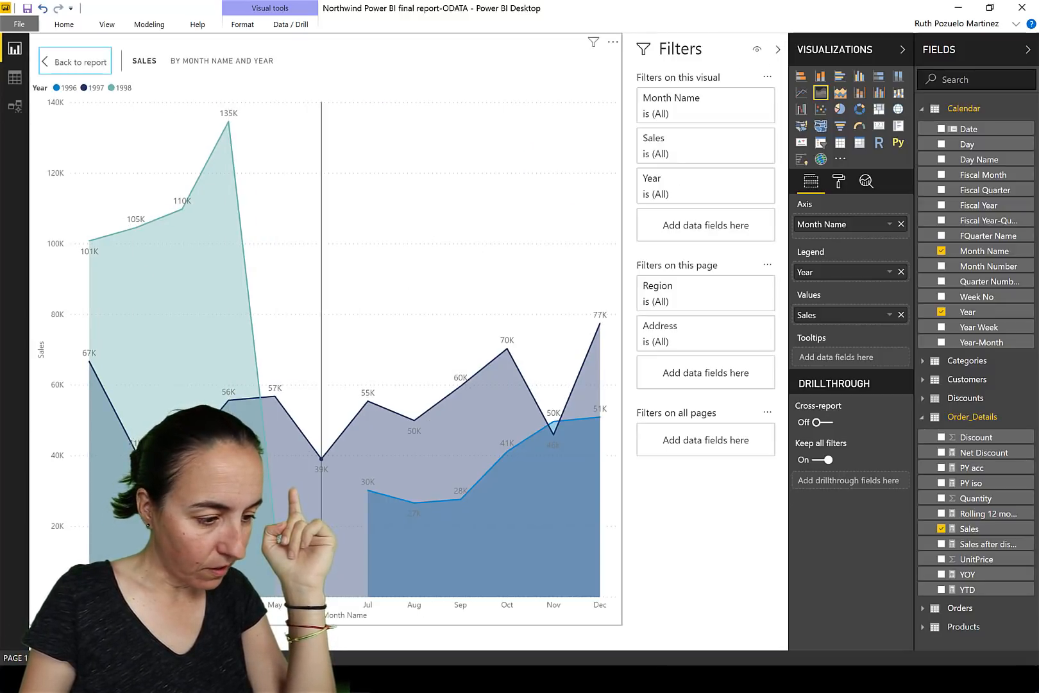
pyautogui.moveTo(164, 213)
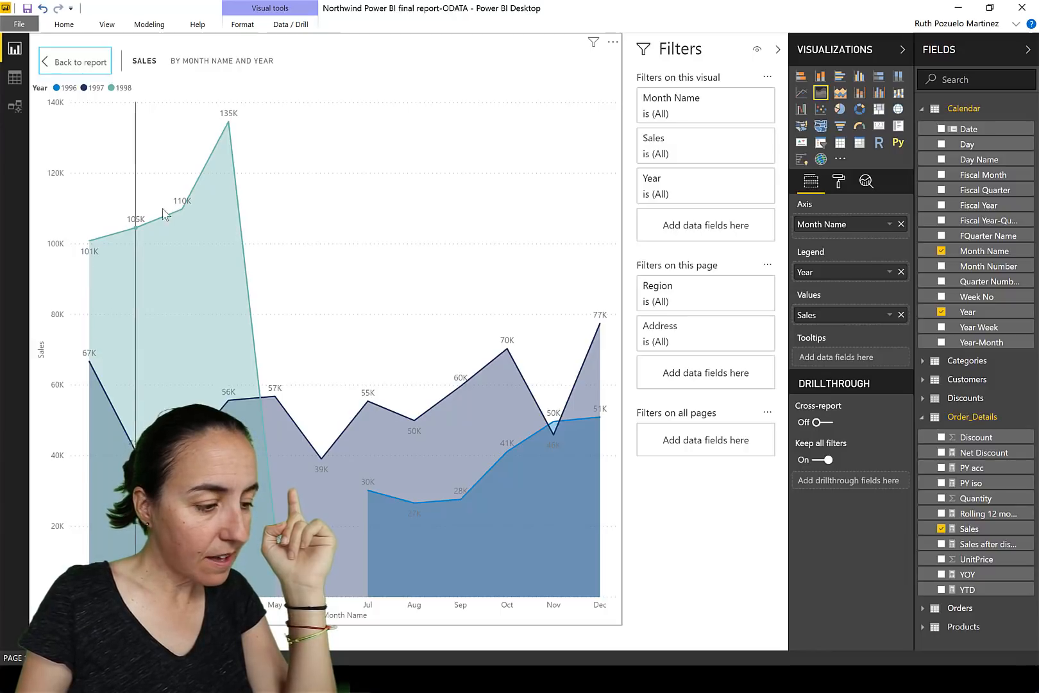
pyautogui.moveTo(231, 128)
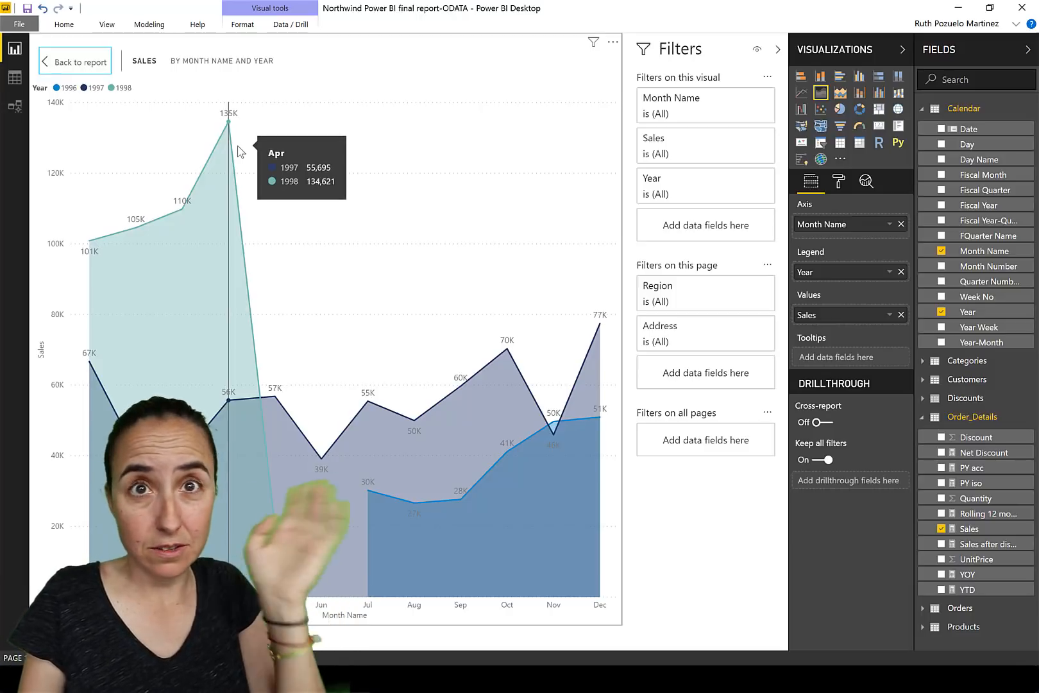
pyautogui.moveTo(541, 461)
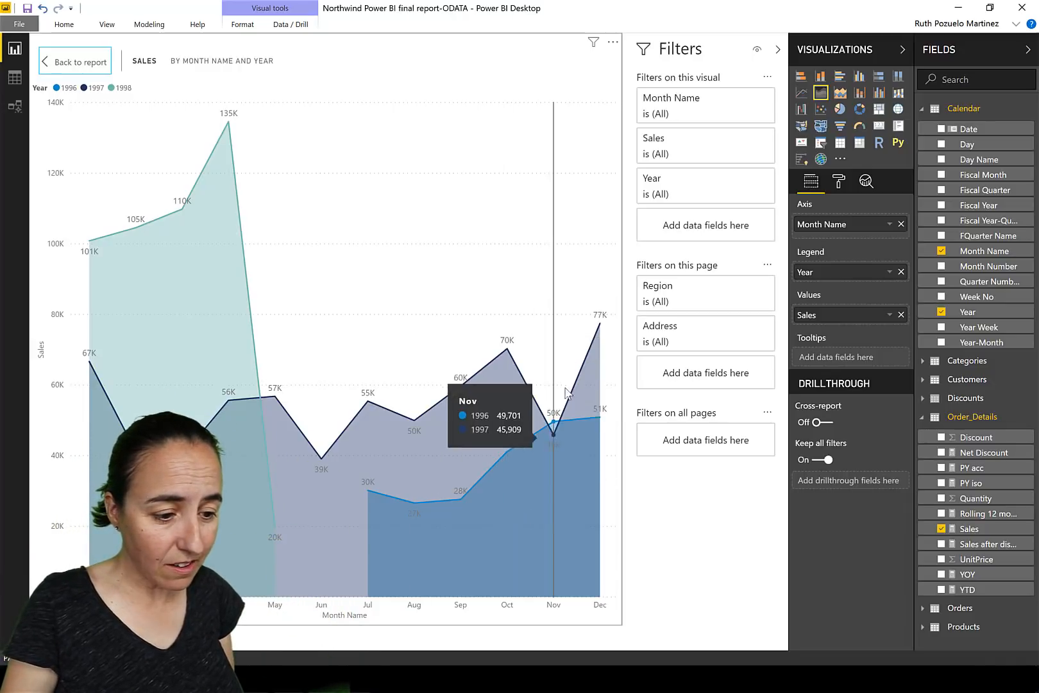
pyautogui.moveTo(372, 533)
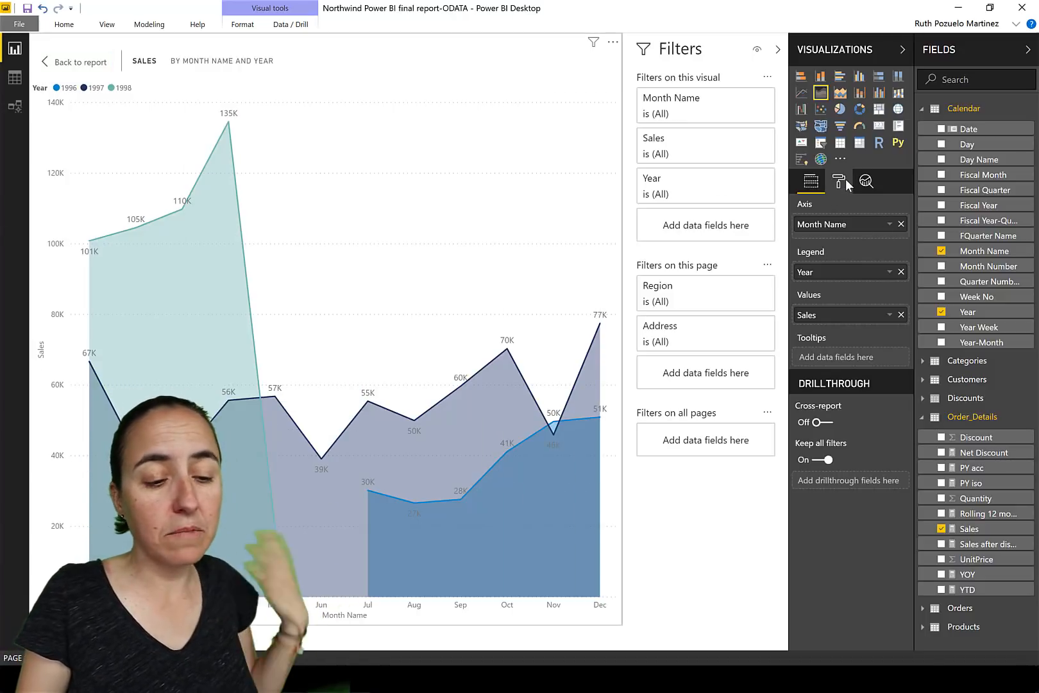
pyautogui.click(838, 181)
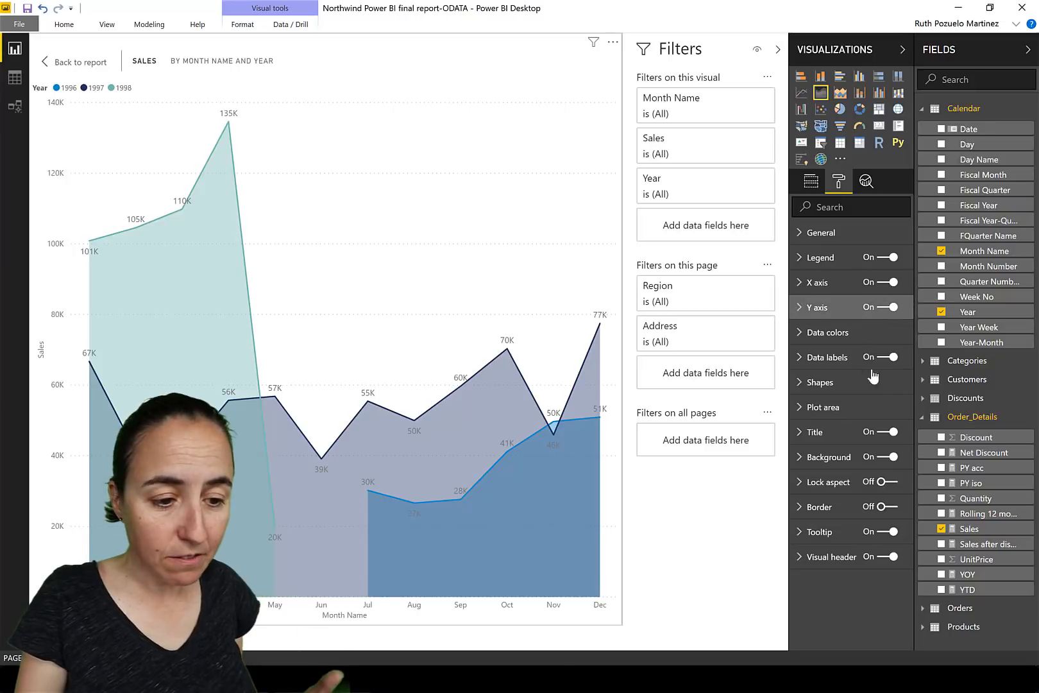
pyautogui.click(800, 358)
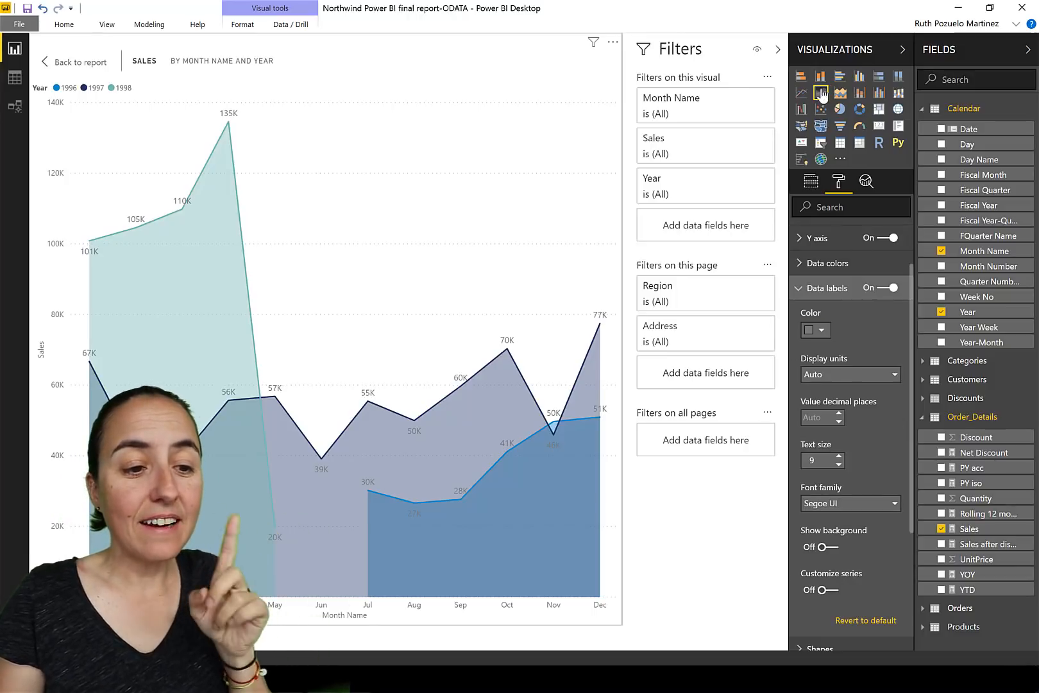
# - Revert to a line chart with data labels positioned under the points
pyautogui.click(800, 94)
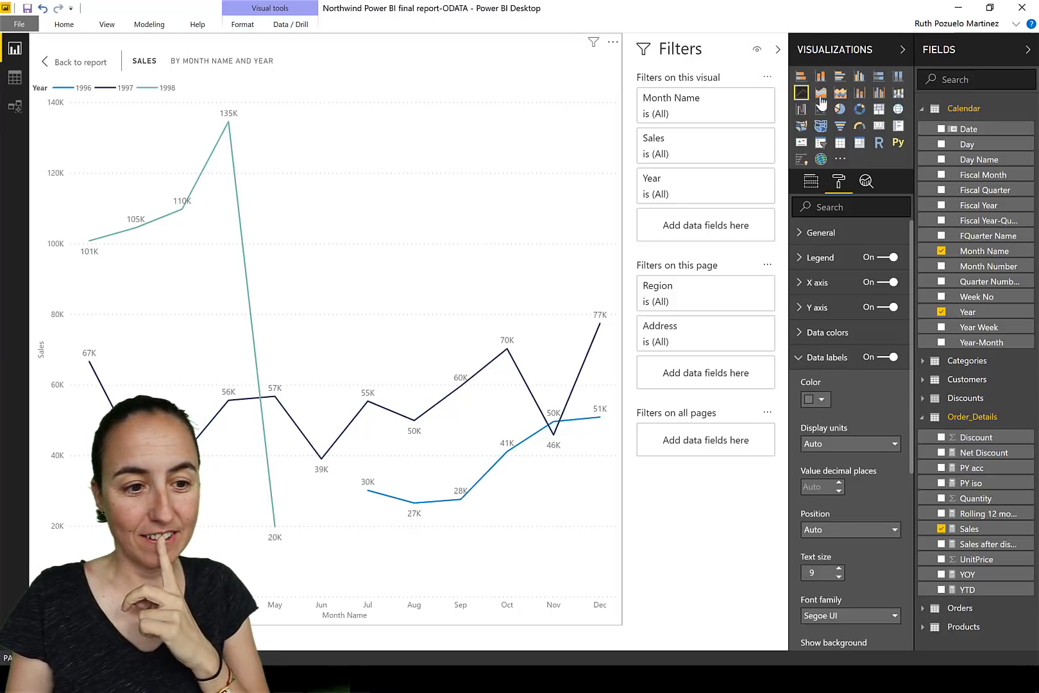
pyautogui.moveTo(821, 94)
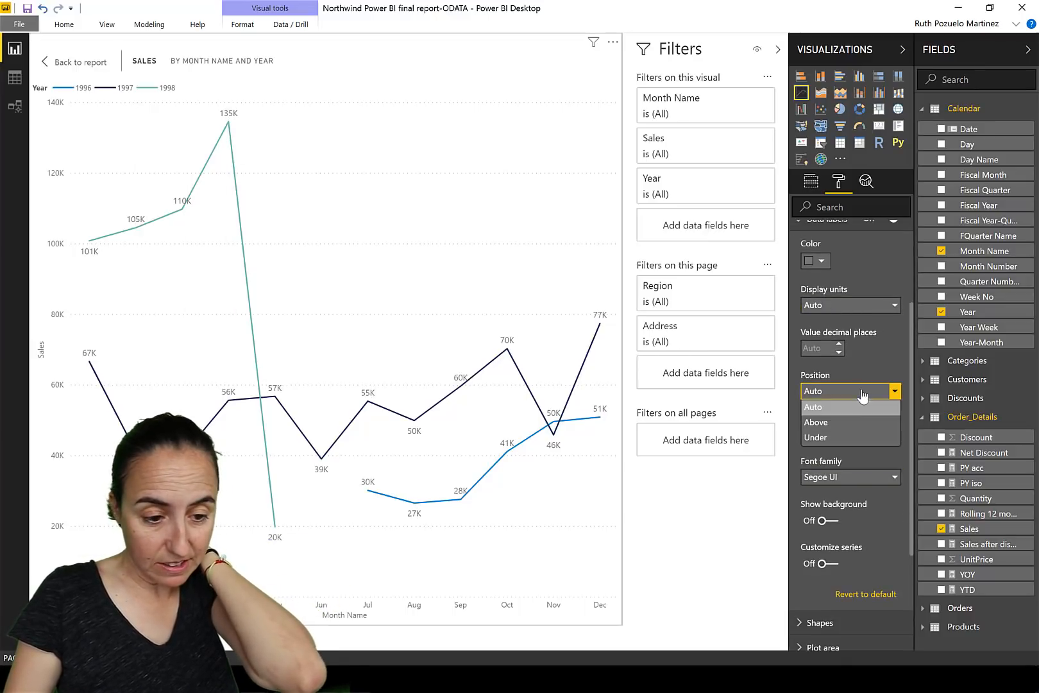
pyautogui.click(816, 422)
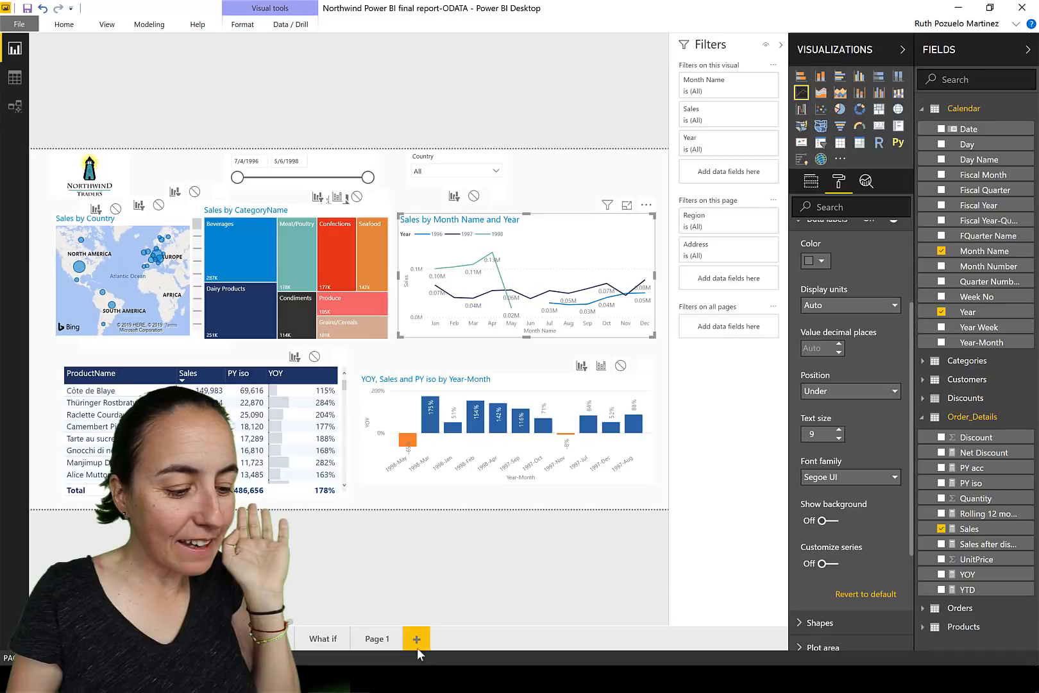
# - Add a new page with a KPI visual at top centre showing Sales by Year
pyautogui.click(415, 639)
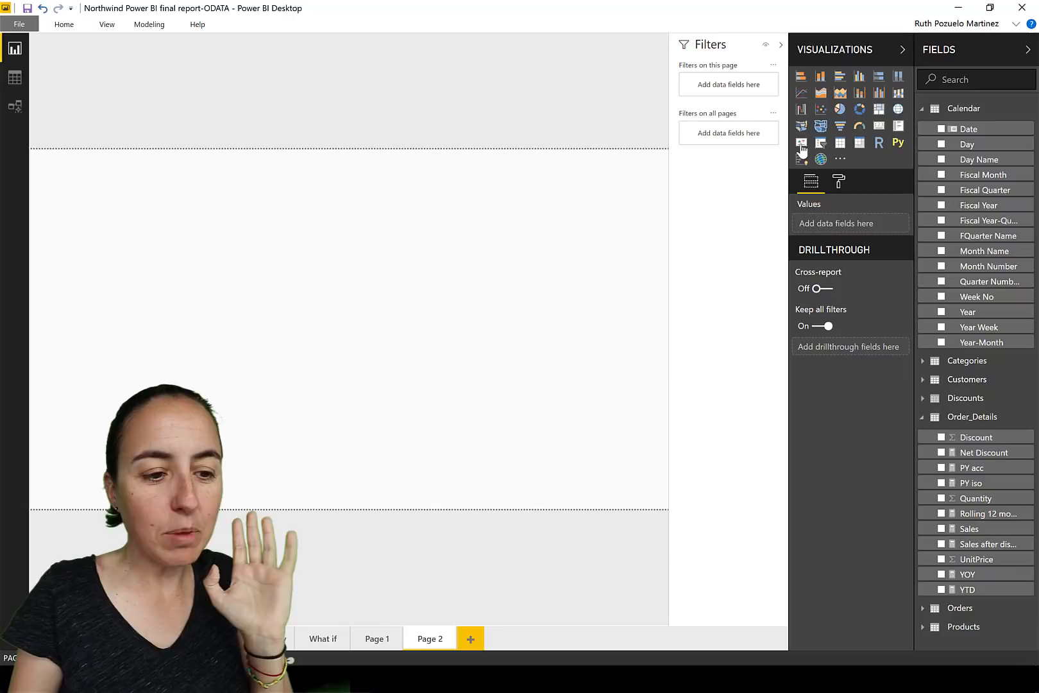
pyautogui.click(801, 142)
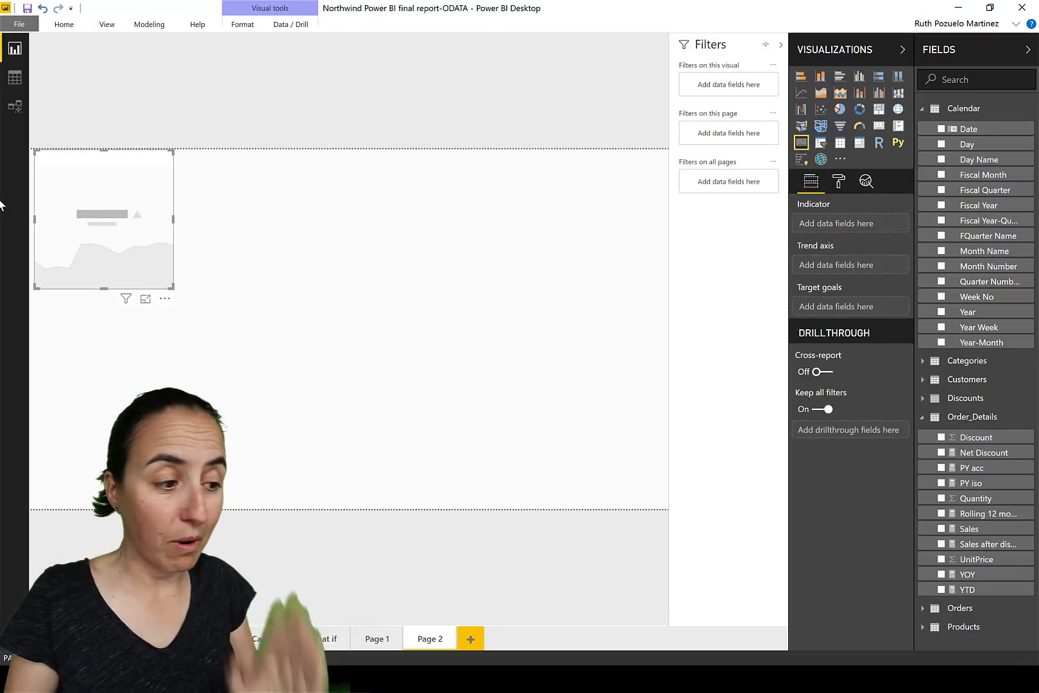
pyautogui.moveTo(102, 220); pyautogui.dragTo(439, 221)
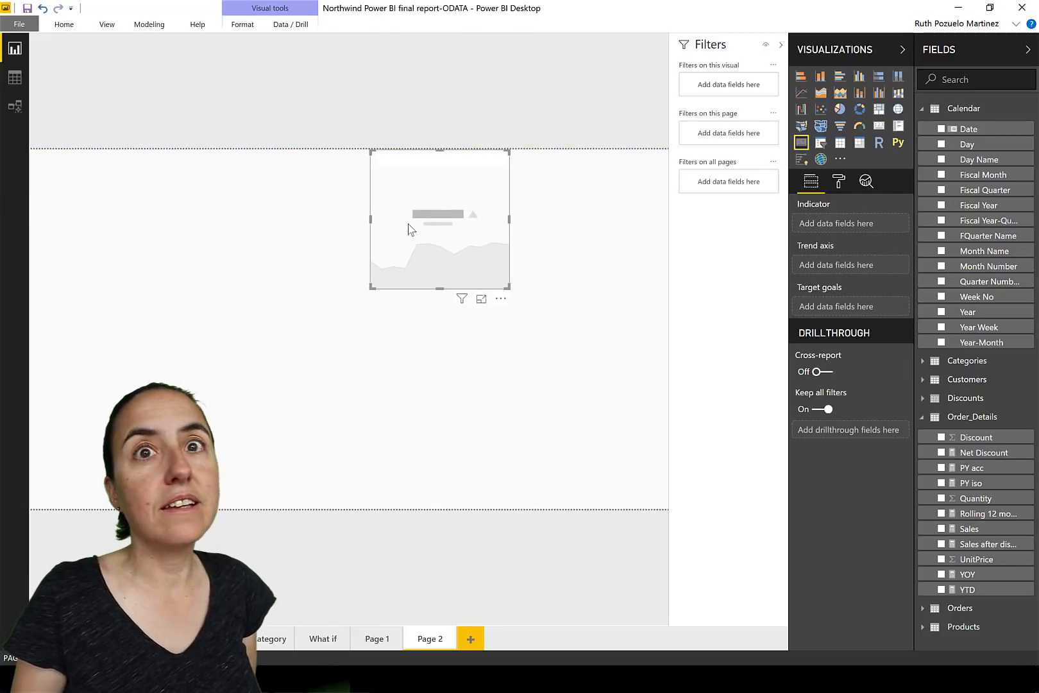
pyautogui.moveTo(382, 251)
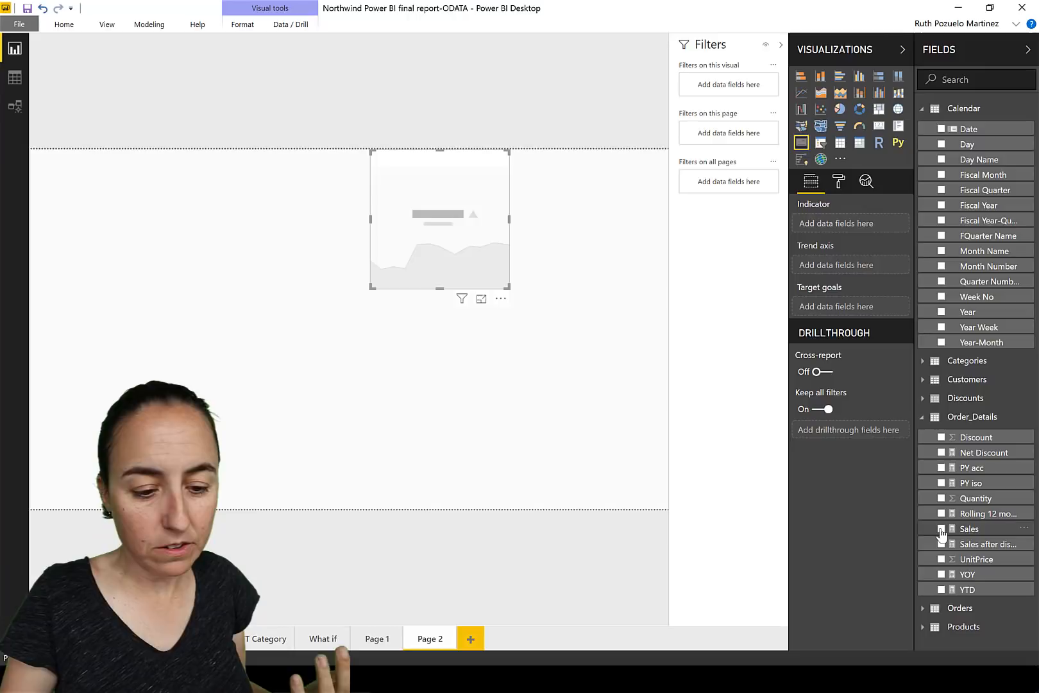
pyautogui.click(941, 529)
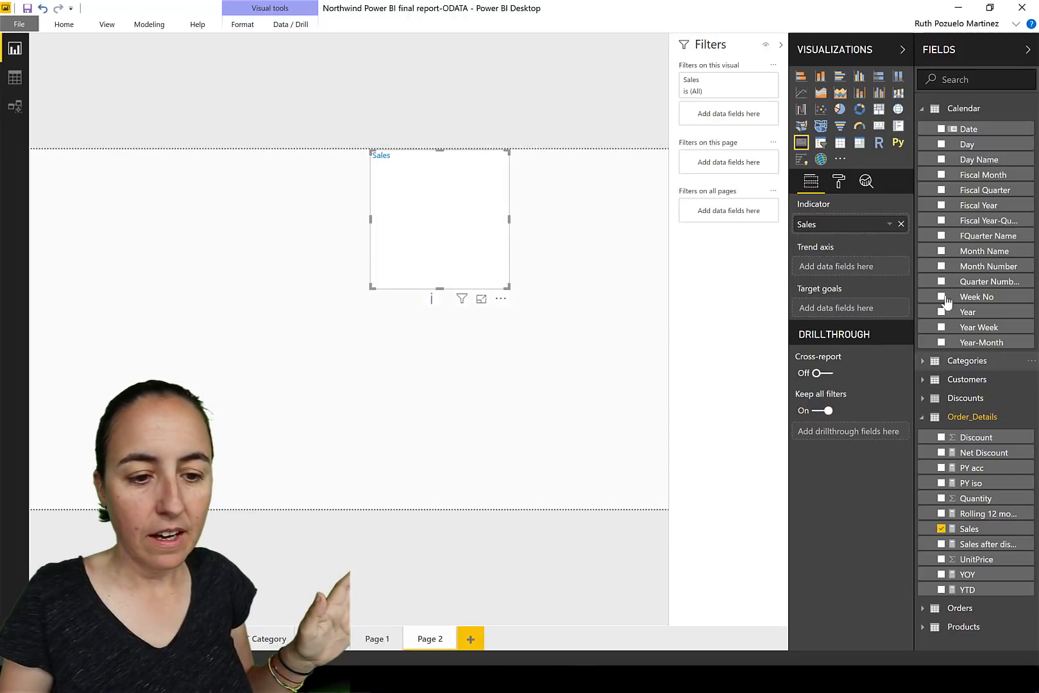
pyautogui.moveTo(857, 266)
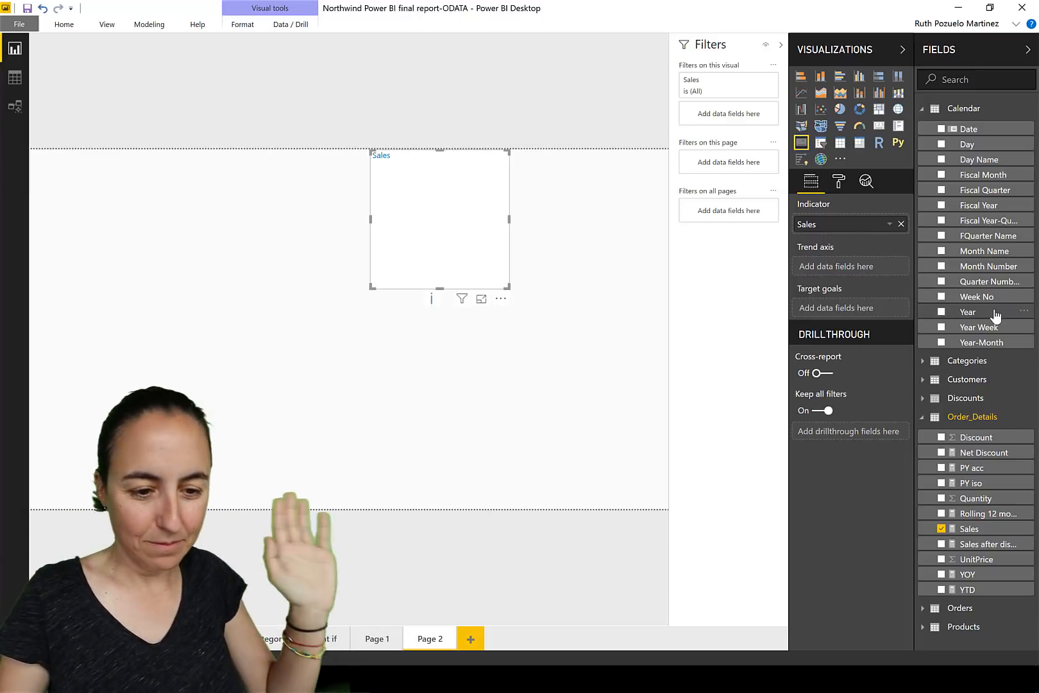
pyautogui.click(941, 312)
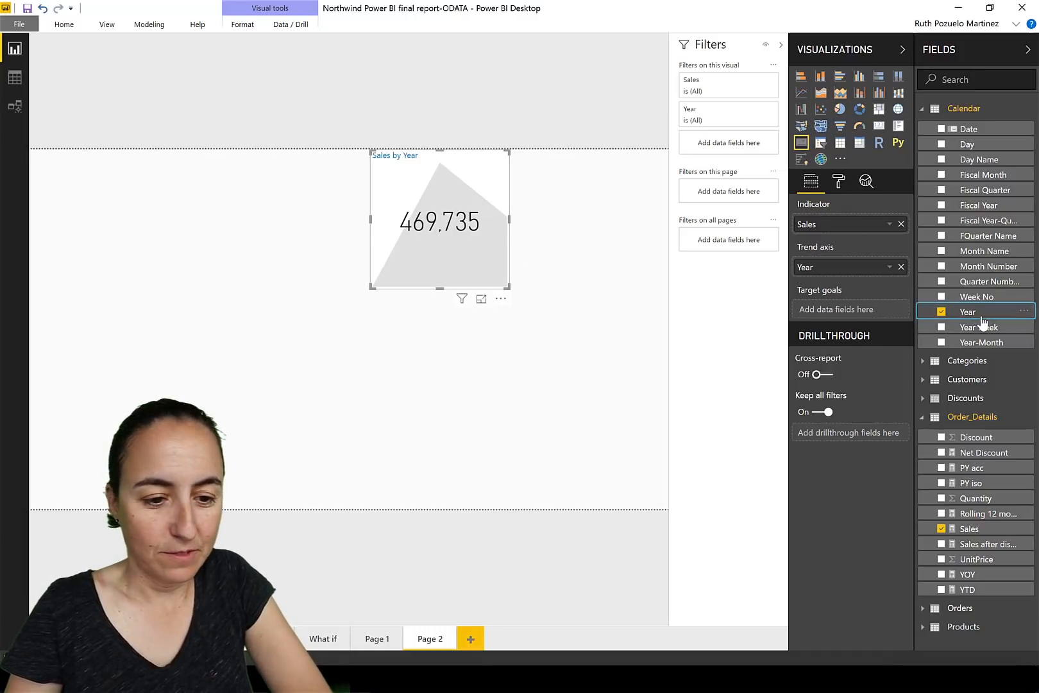
# - Create a Sales by Year table beside the KPI, sorted by year ascending
pyautogui.moveTo(967, 312); pyautogui.dragTo(264, 260)
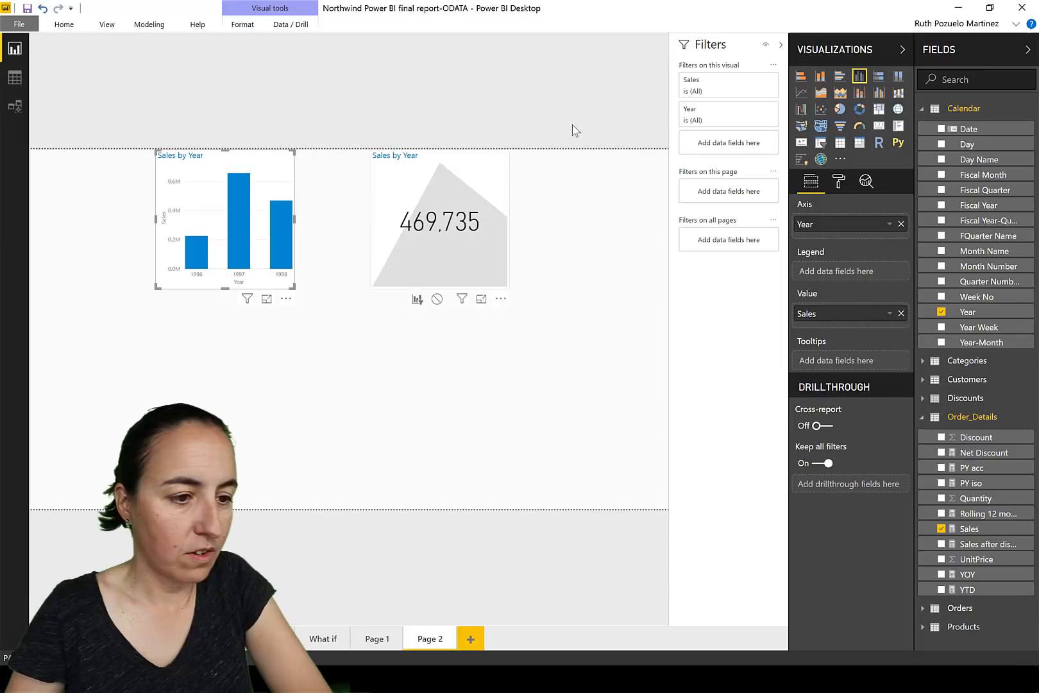
pyautogui.click(840, 142)
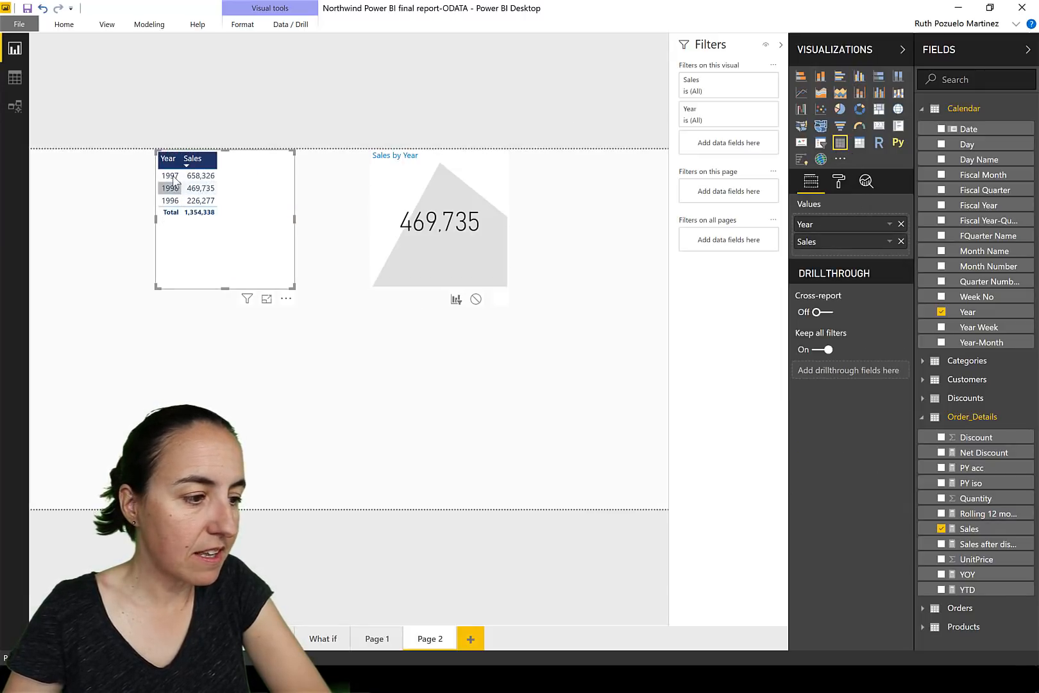
pyautogui.click(168, 159)
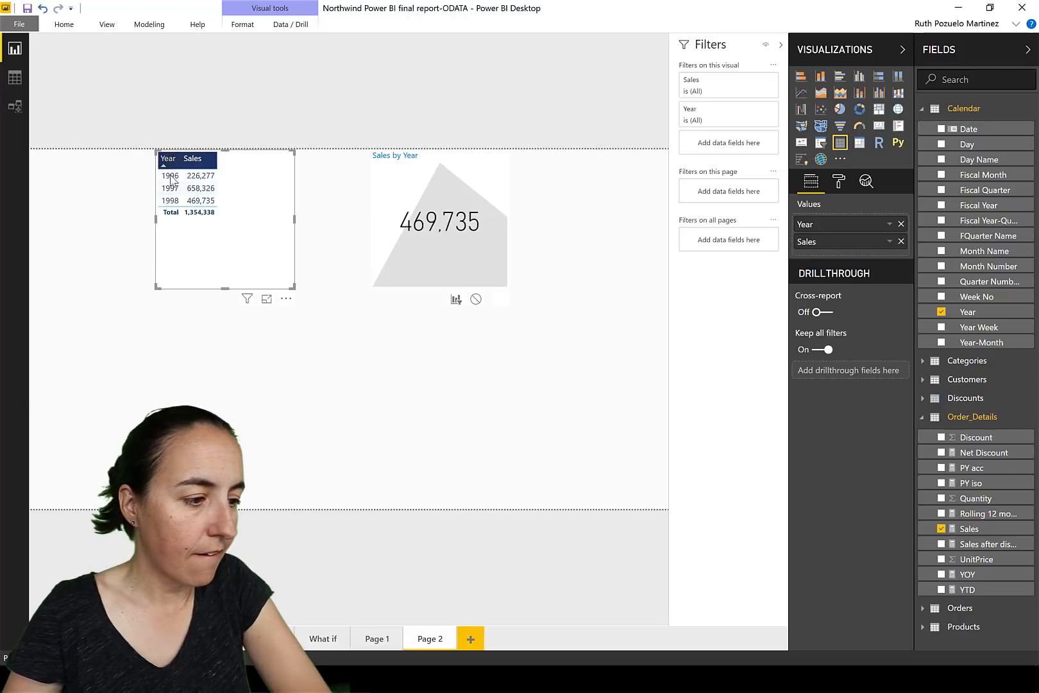
pyautogui.moveTo(201, 202)
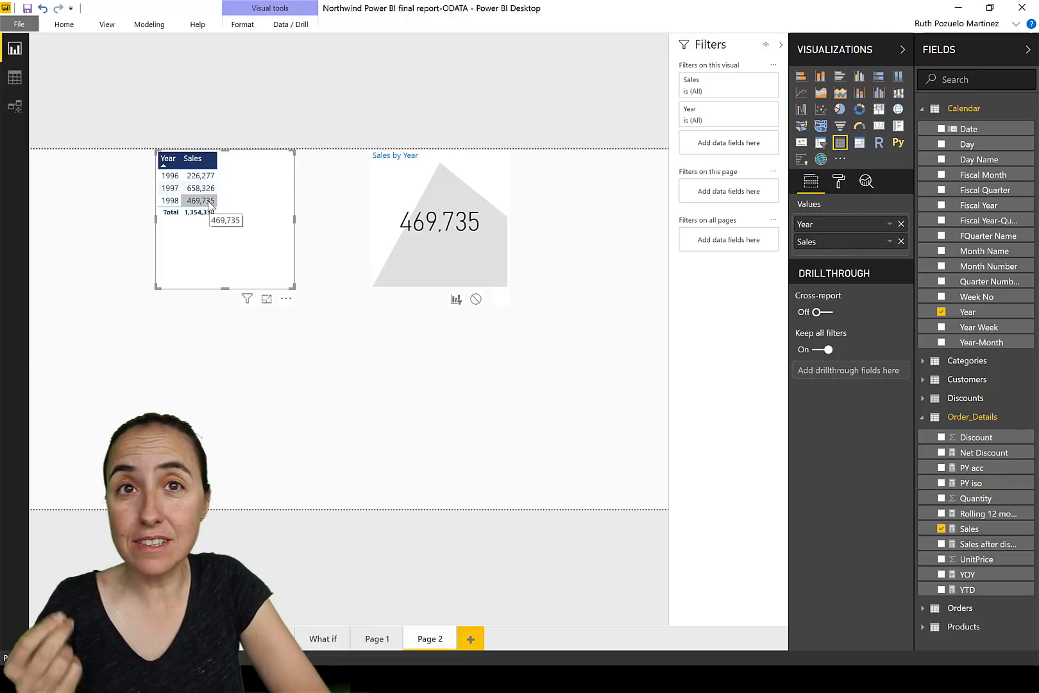
pyautogui.moveTo(488, 185)
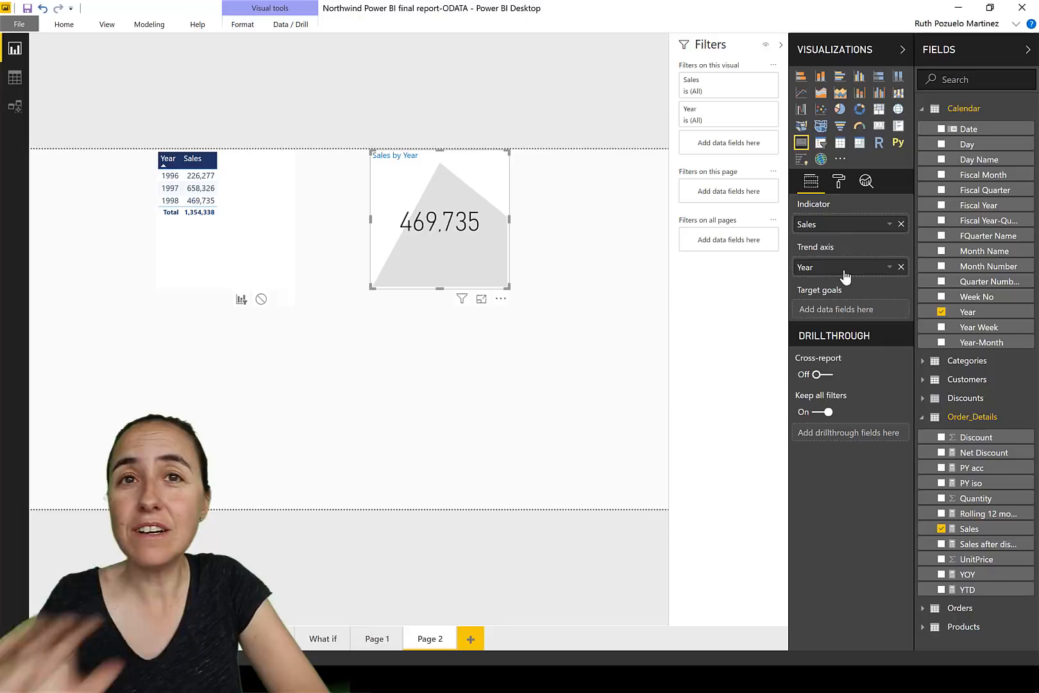
pyautogui.moveTo(845, 272)
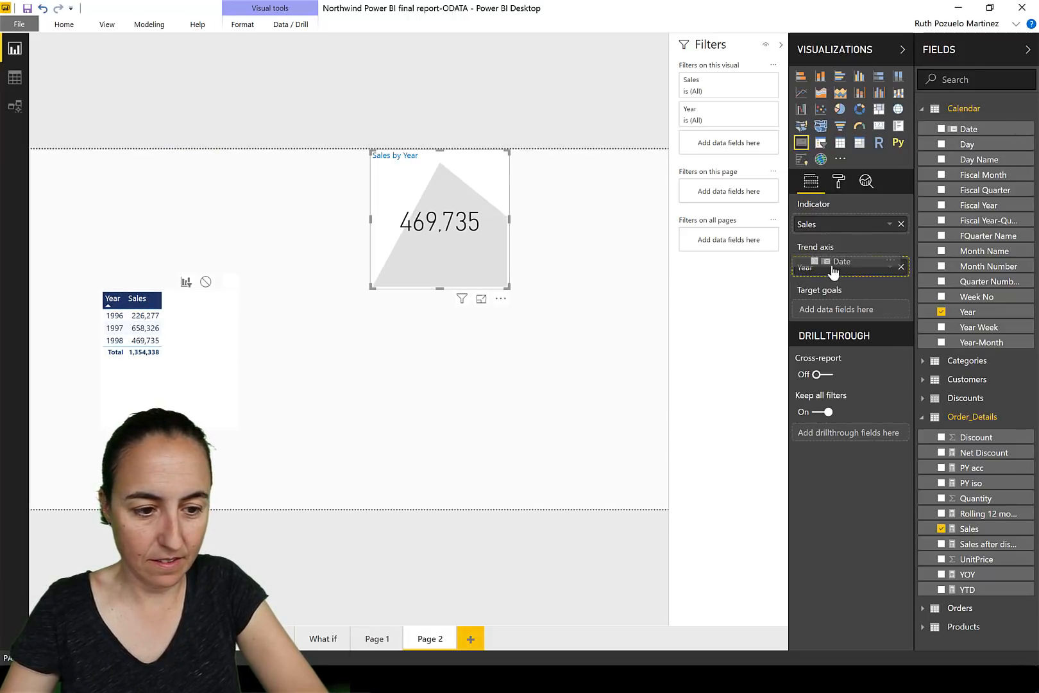
# - Use Date as the KPI's trend axis so sales break down by day
pyautogui.click(964, 128)
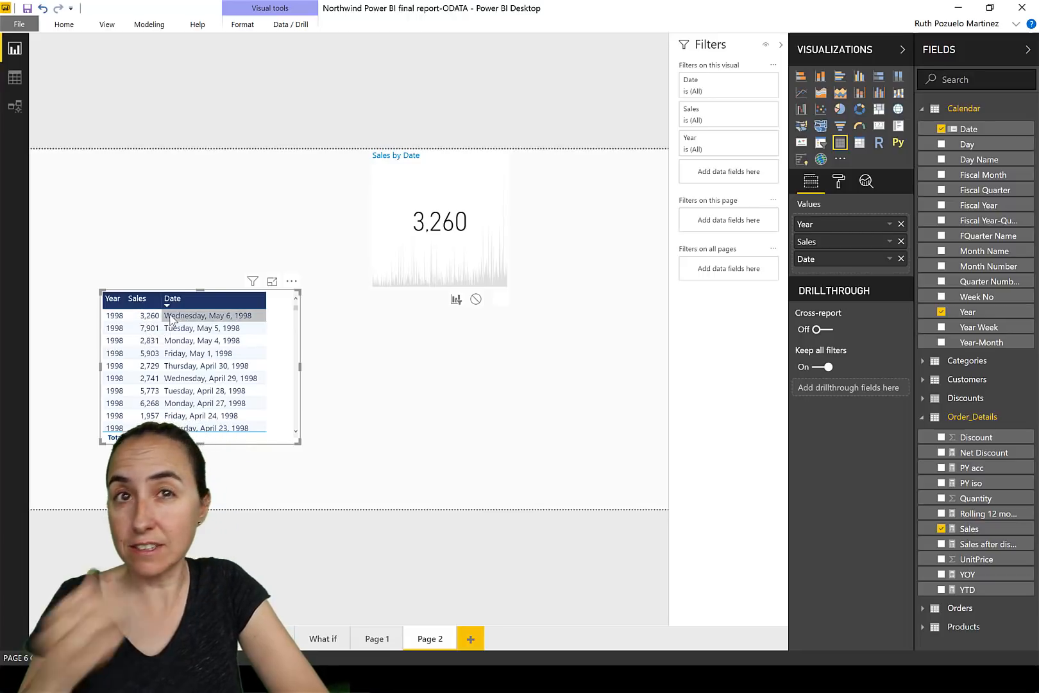
pyautogui.moveTo(172, 317)
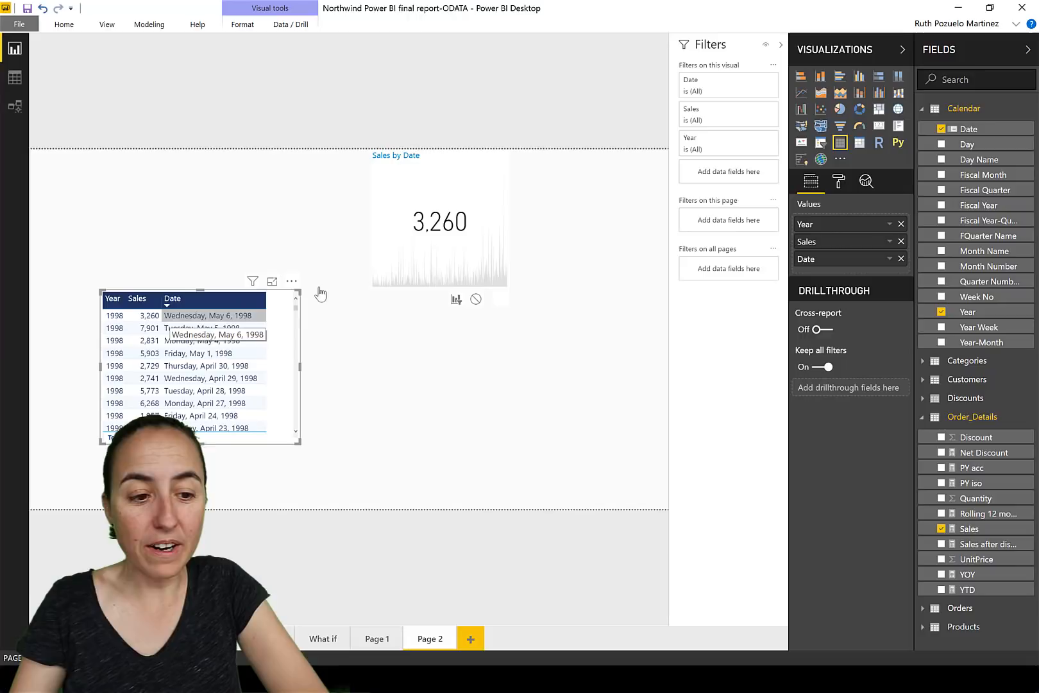
pyautogui.moveTo(334, 255)
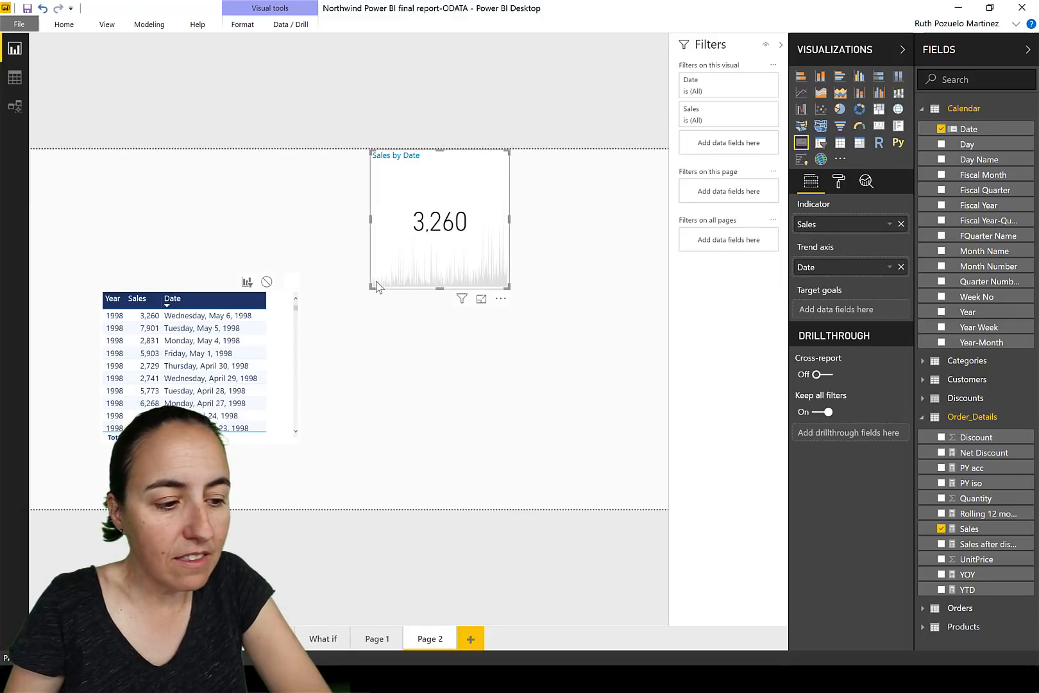
pyautogui.moveTo(480, 276)
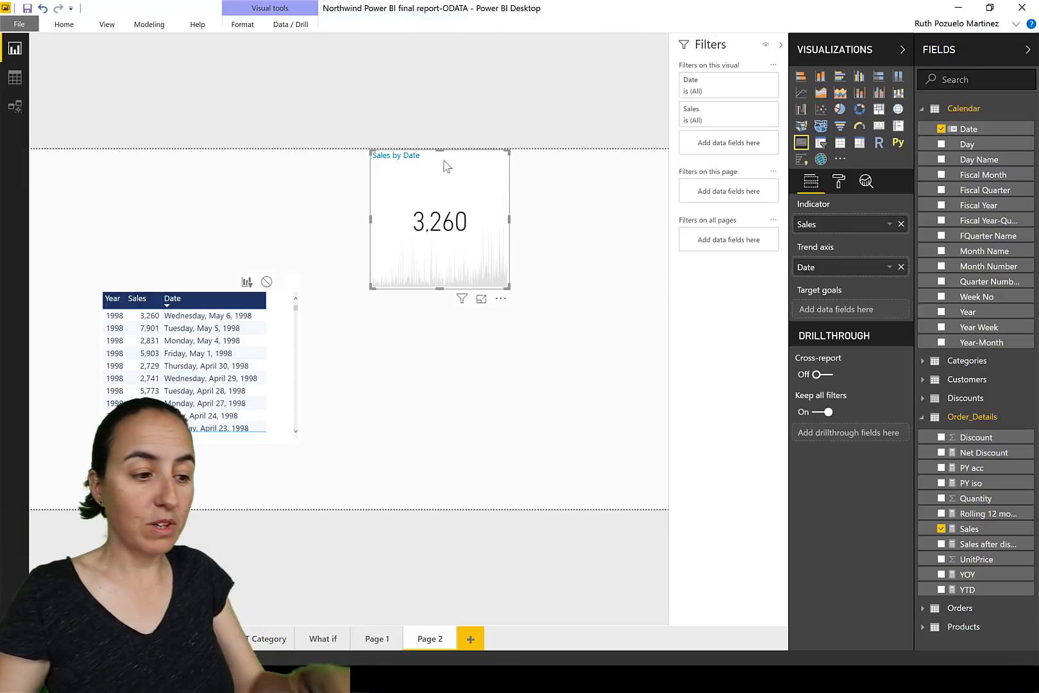
pyautogui.moveTo(777, 286)
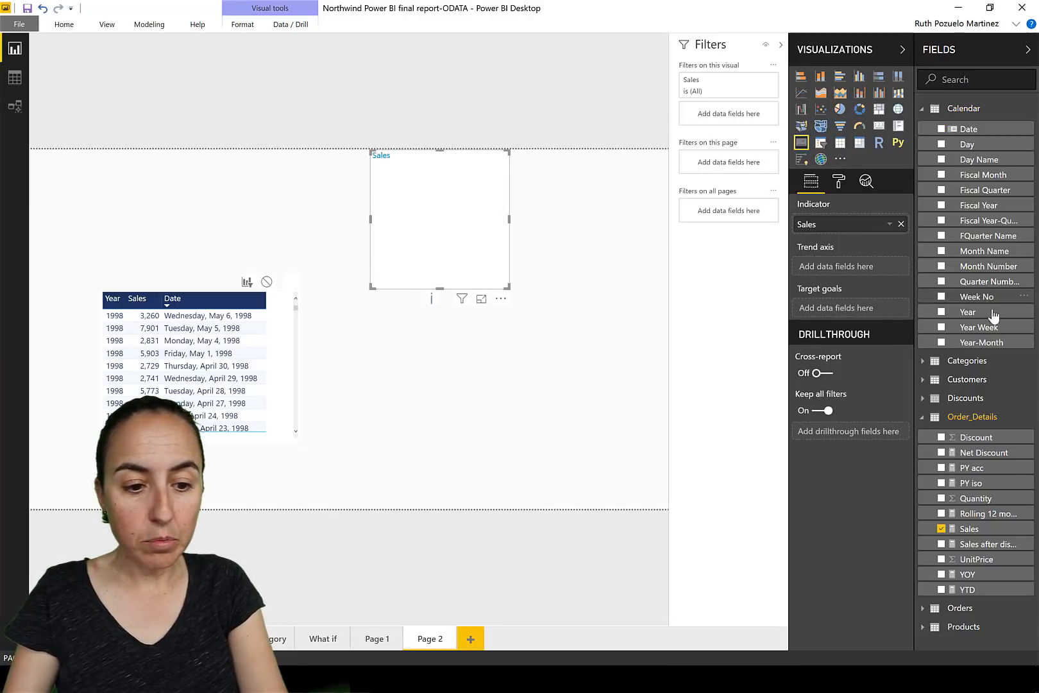
# - Restore Year as the KPI trend axis and remove the Date column from the table
pyautogui.click(941, 311)
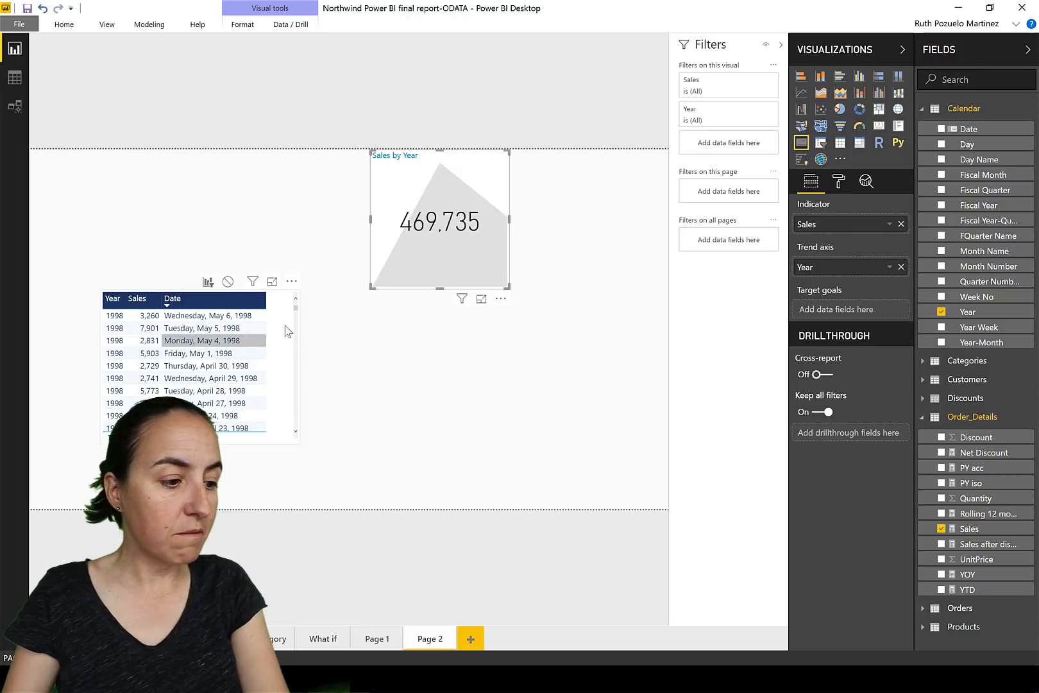
pyautogui.click(192, 364)
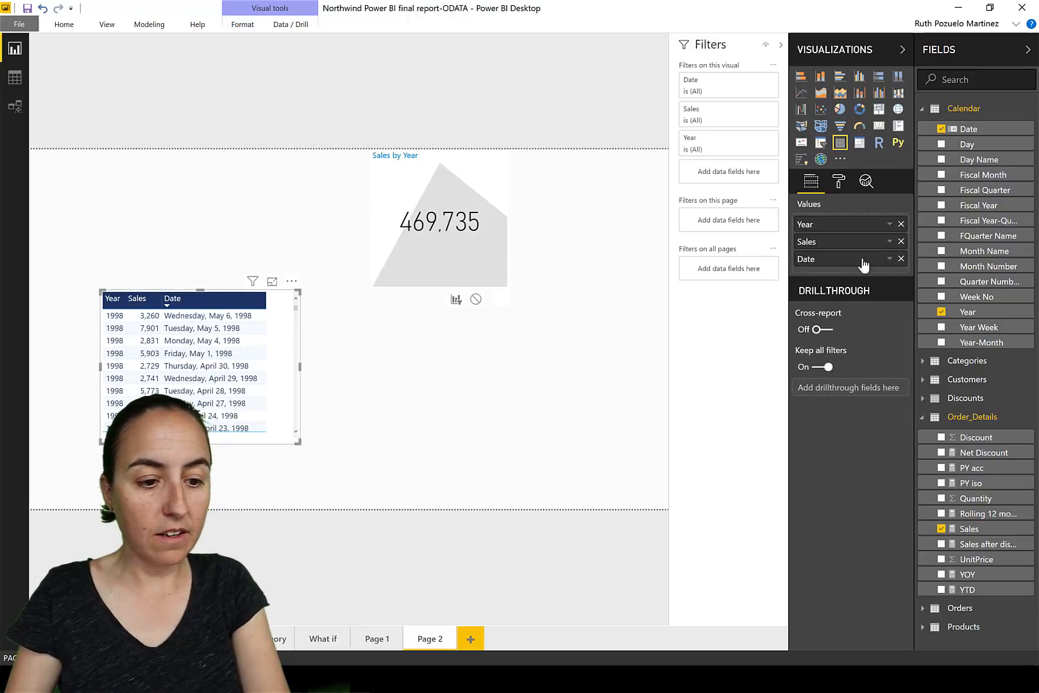
pyautogui.click(900, 259)
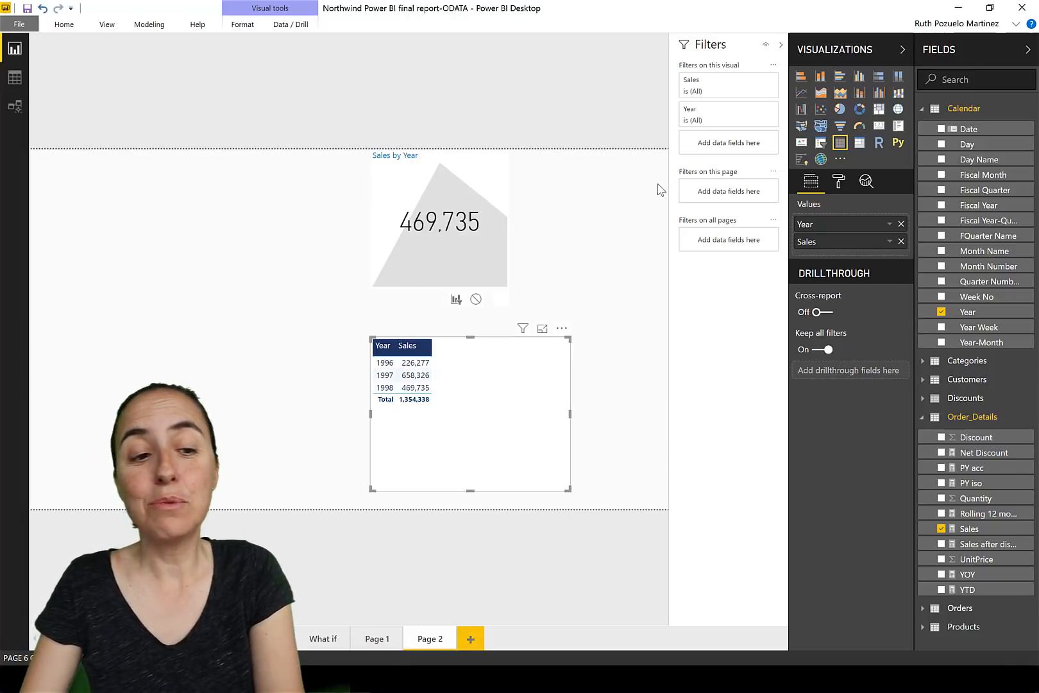
pyautogui.click(439, 222)
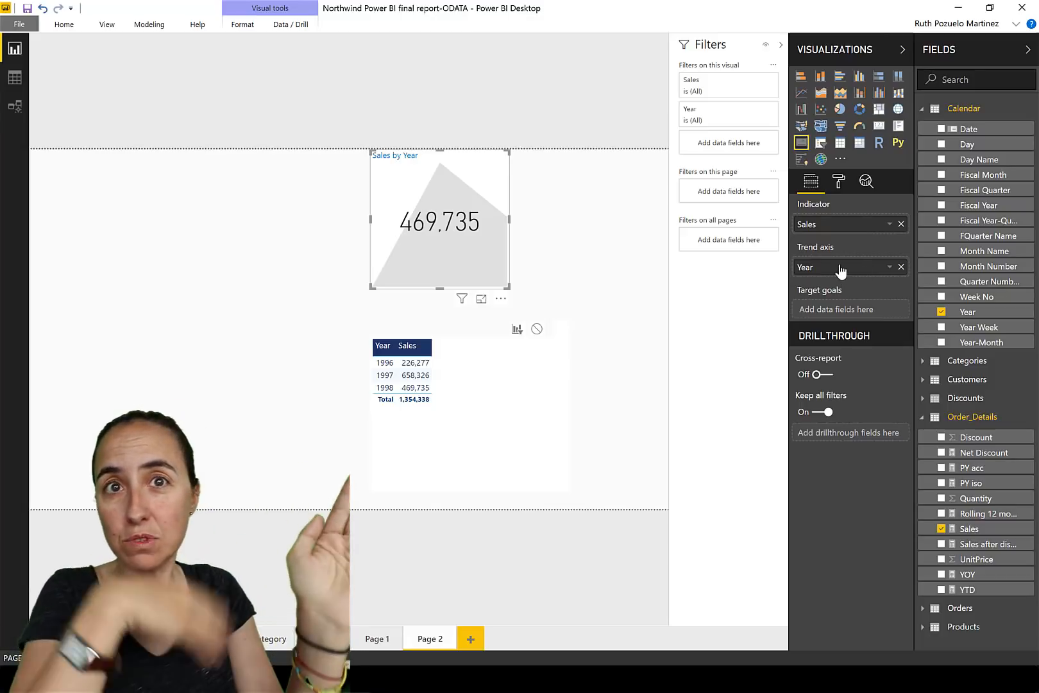
pyautogui.moveTo(841, 269)
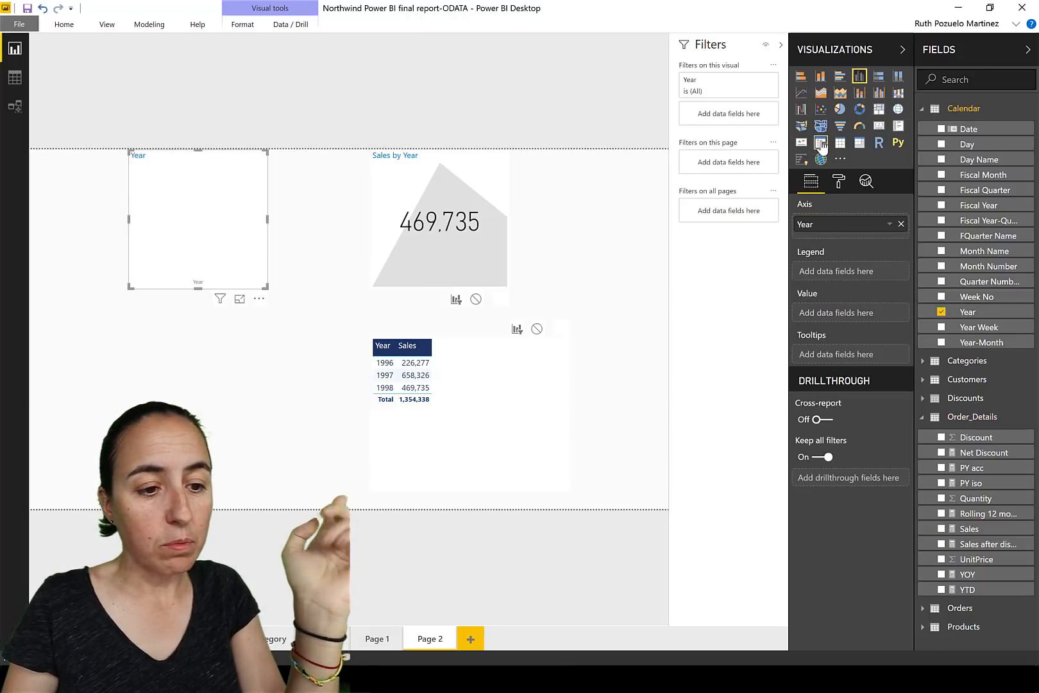
# - Make the Year visual a dropdown slicer and pick 1998 to filter the page
pyautogui.click(819, 144)
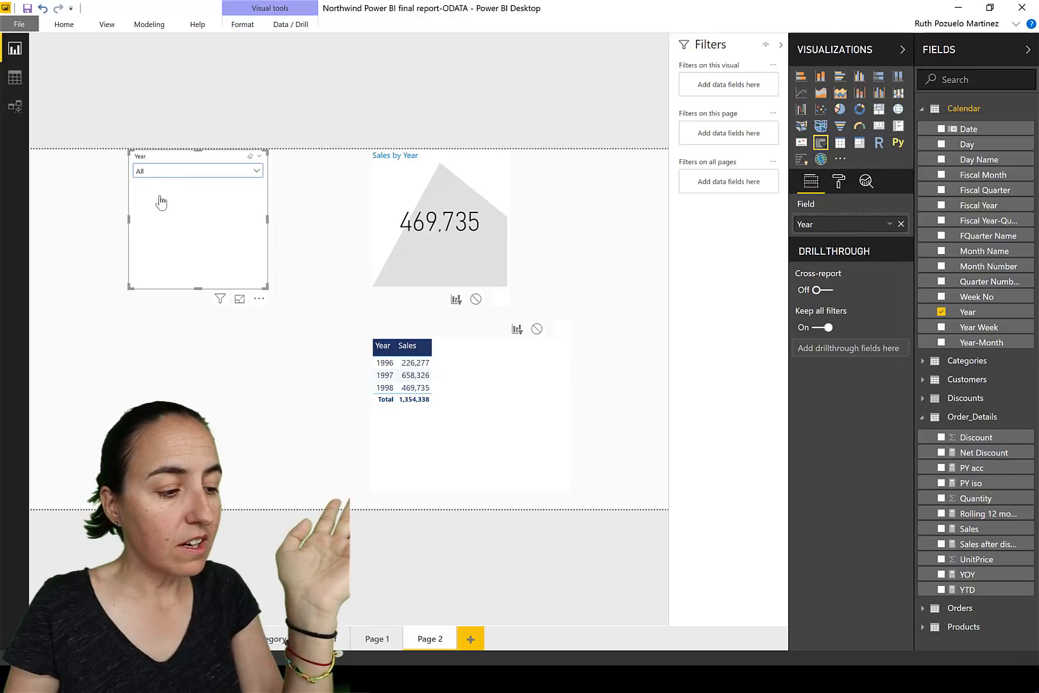
pyautogui.click(142, 202)
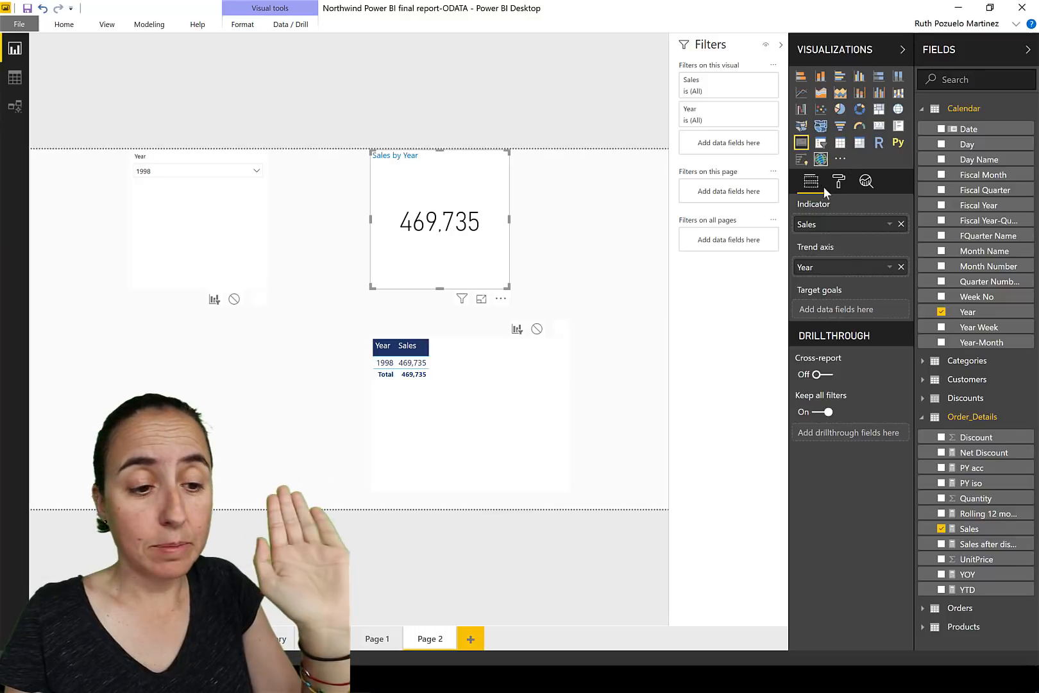
# - Reduce the KPI indicator text size from 45 to 36 in the Format pane
pyautogui.click(837, 181)
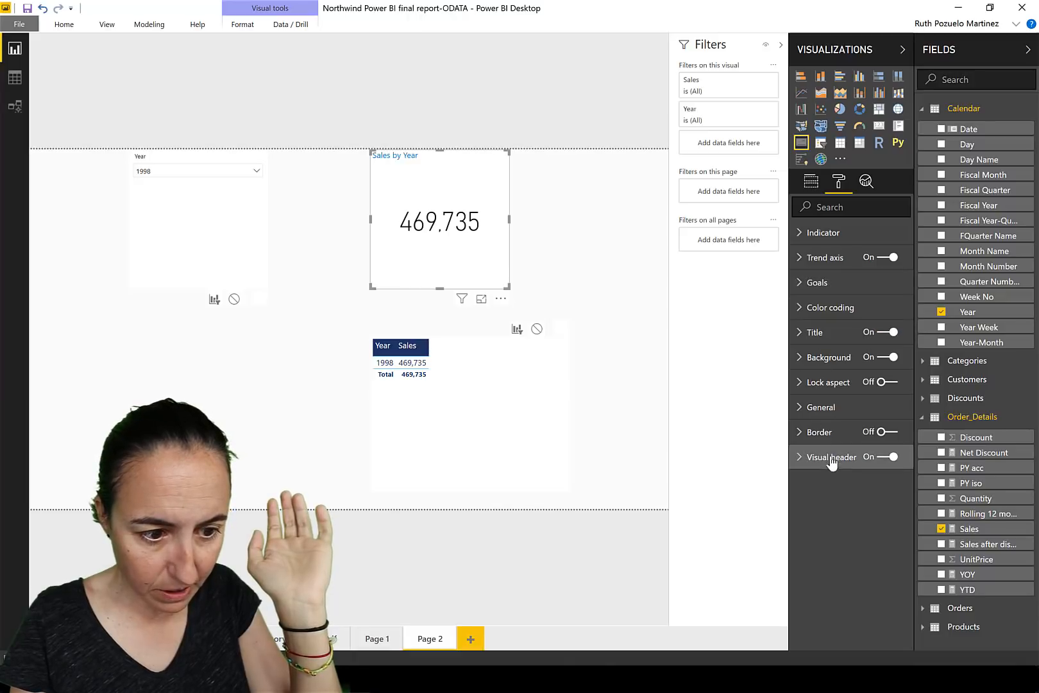
pyautogui.click(821, 232)
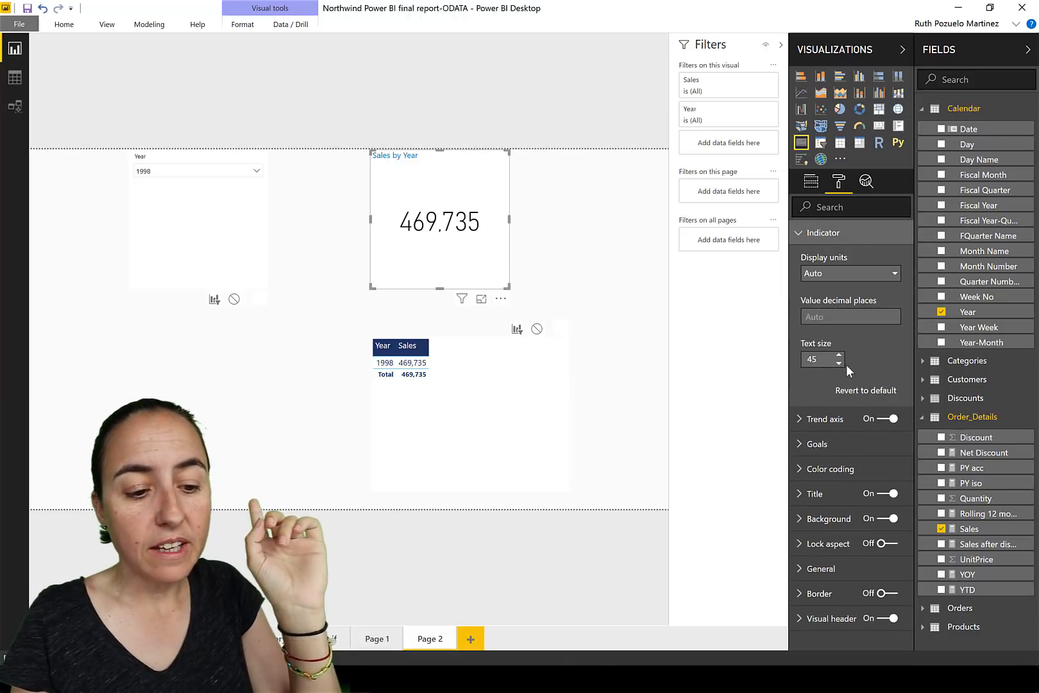
pyautogui.click(840, 364)
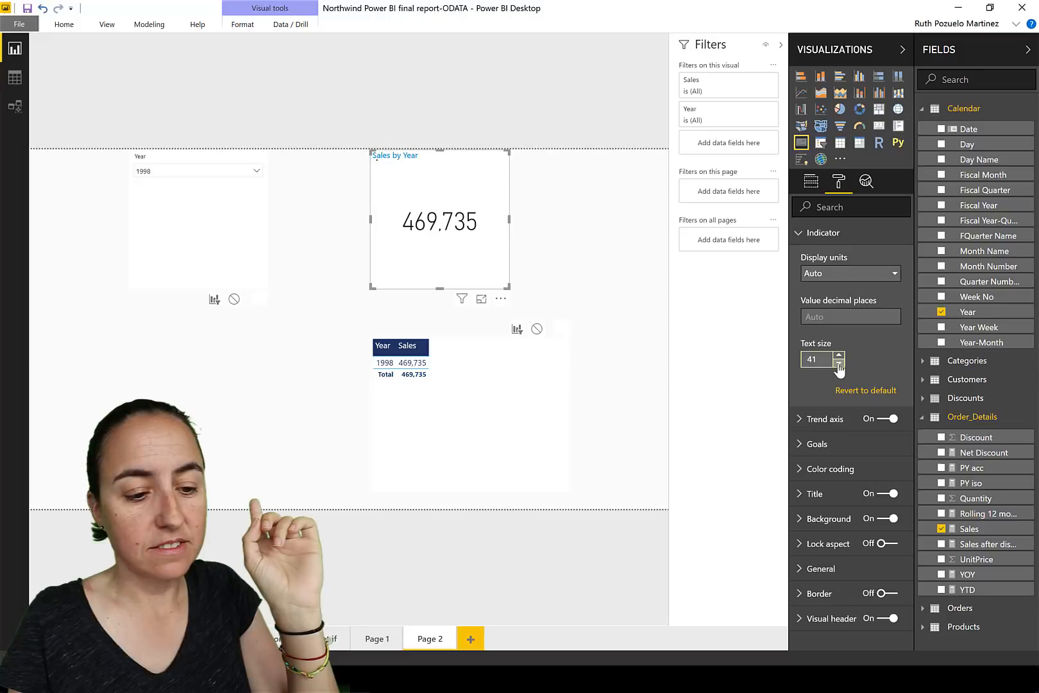
pyautogui.click(839, 365)
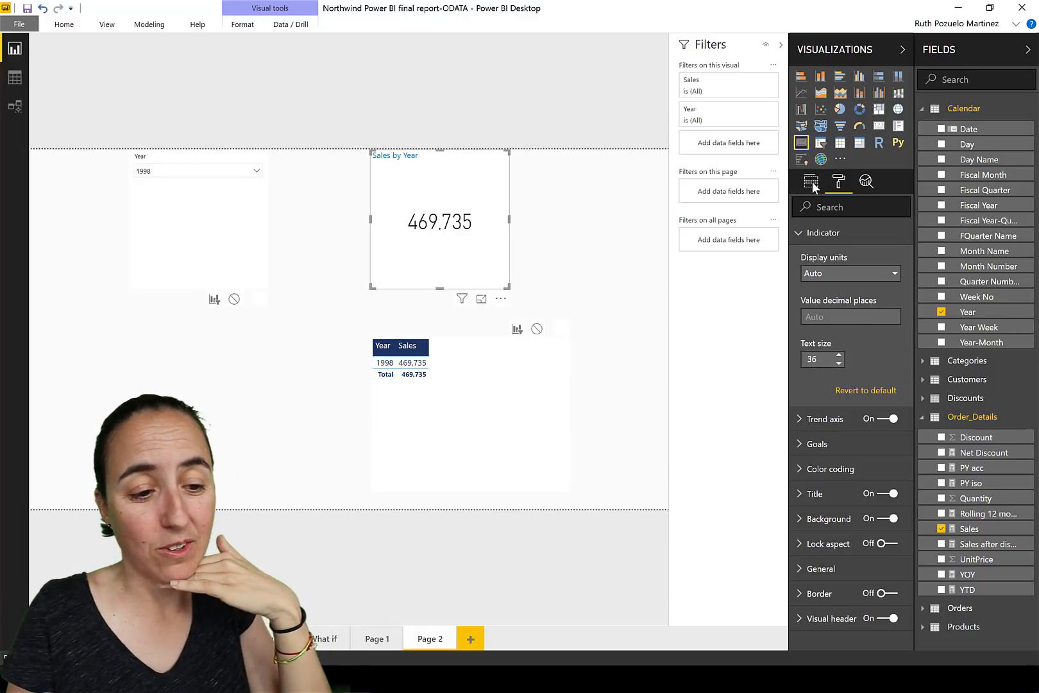
pyautogui.click(810, 181)
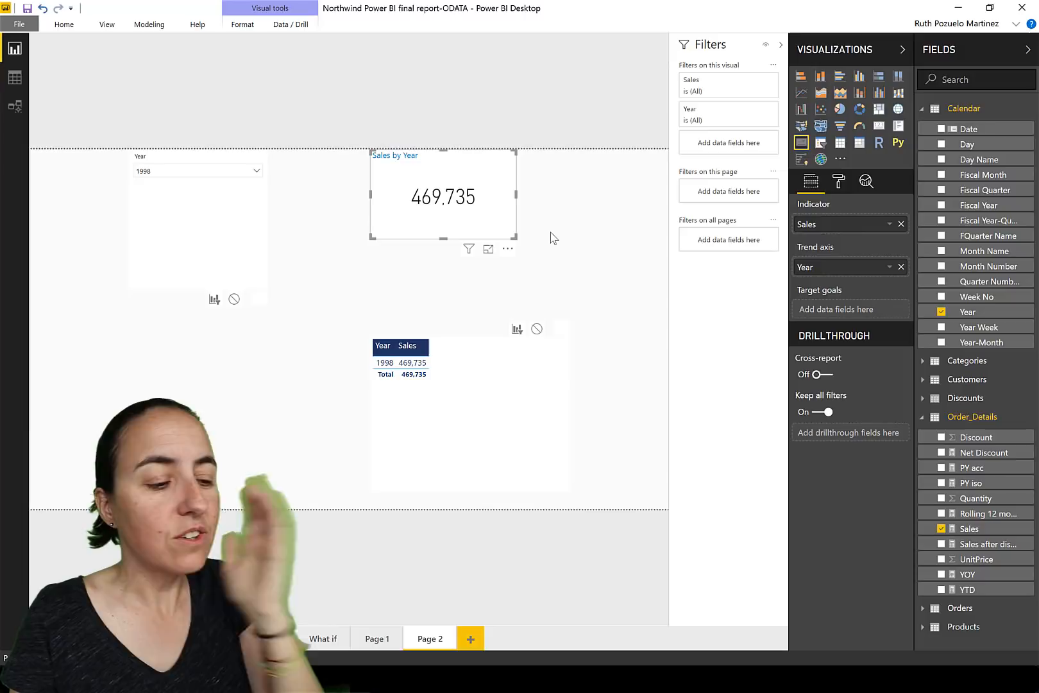
pyautogui.moveTo(556, 226)
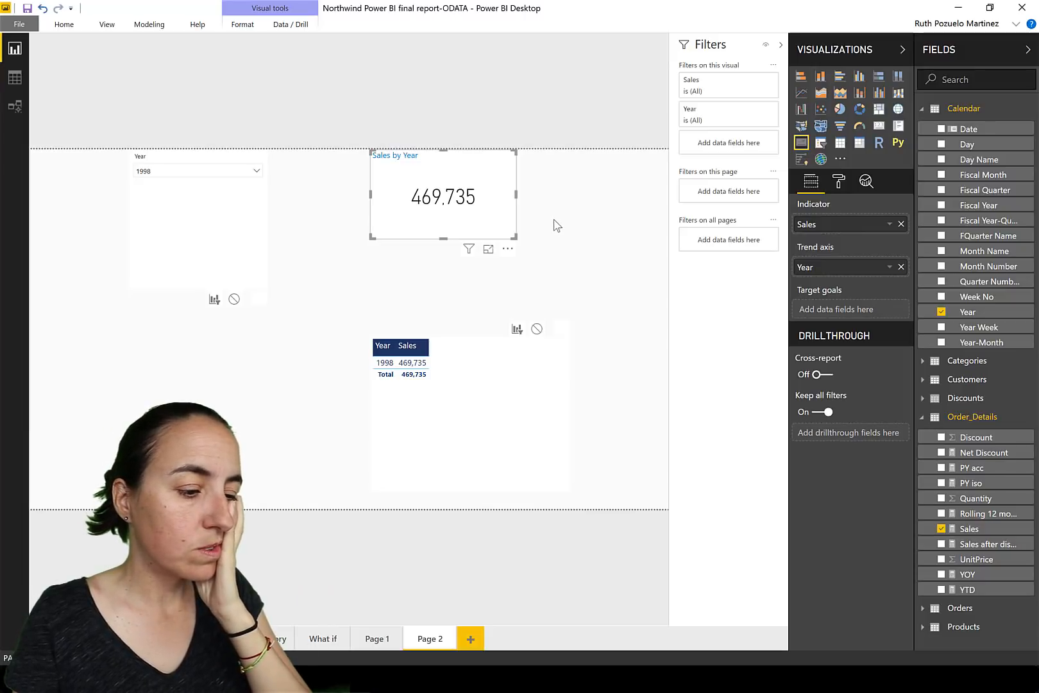